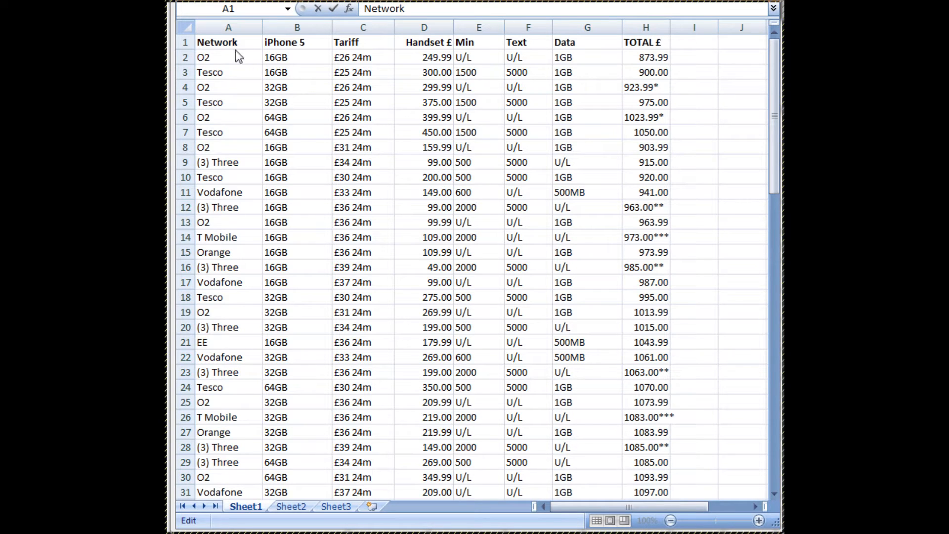
- Put the 'Network' header cell A1 of the tariff sheet into edit mode before copying
{"action": "double_click", "coordinate": [217, 42]}
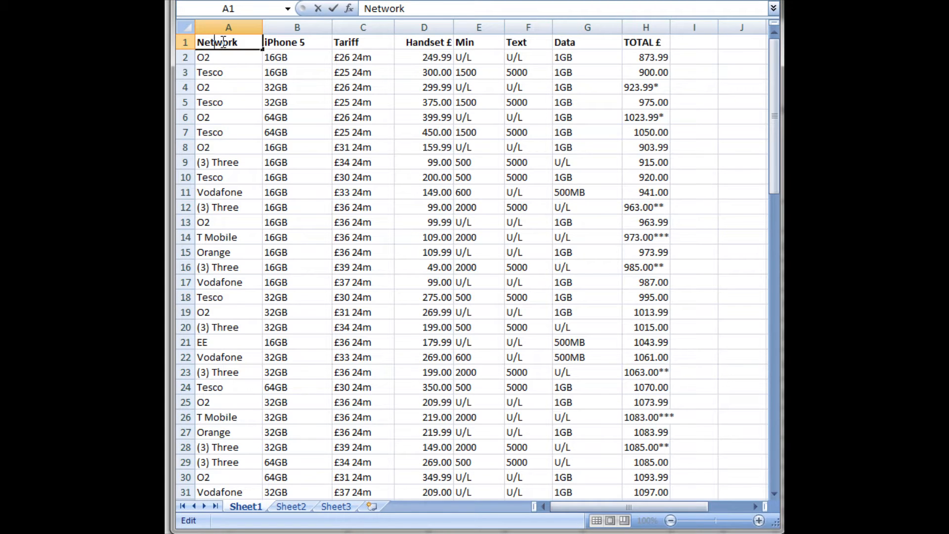
{"action": "mouse_move", "coordinate": [228, 57]}
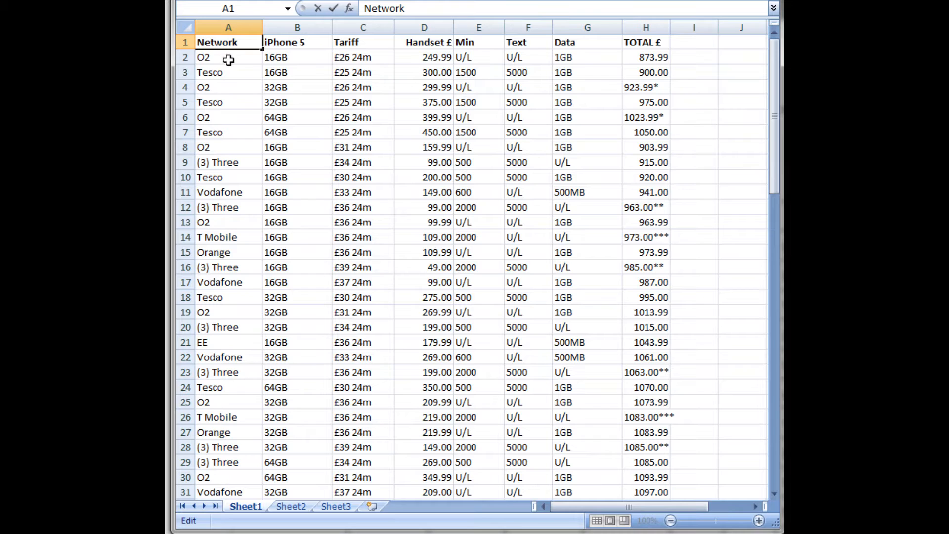
{"action": "mouse_move", "coordinate": [220, 135]}
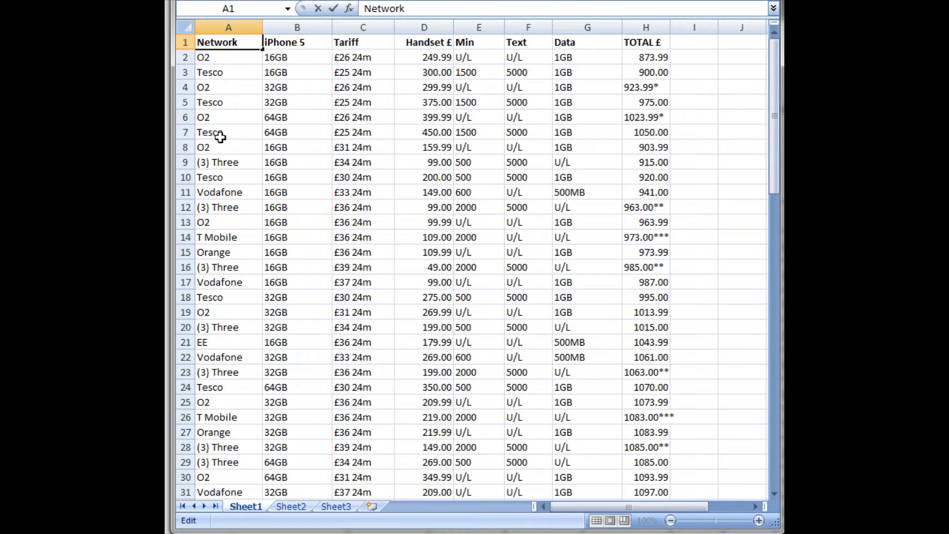
{"action": "mouse_move", "coordinate": [296, 54]}
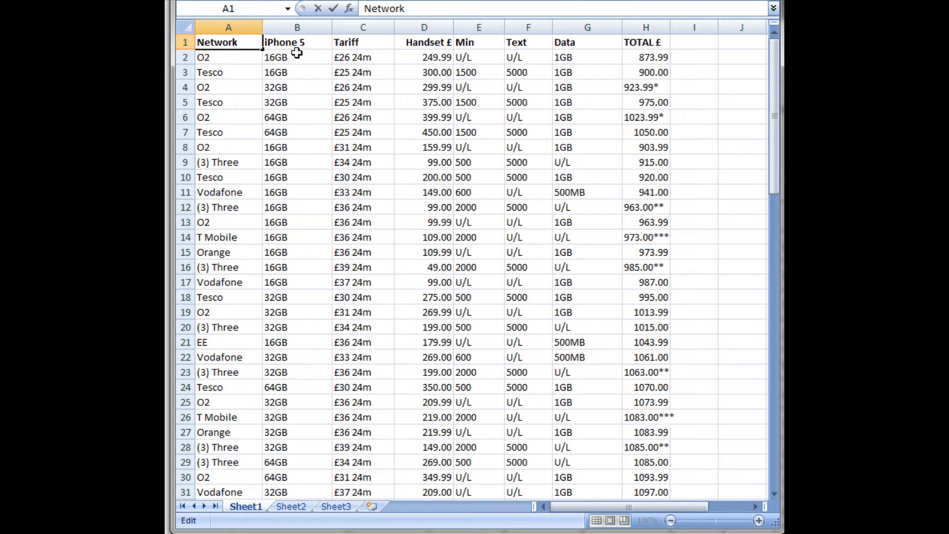
{"action": "mouse_move", "coordinate": [387, 49]}
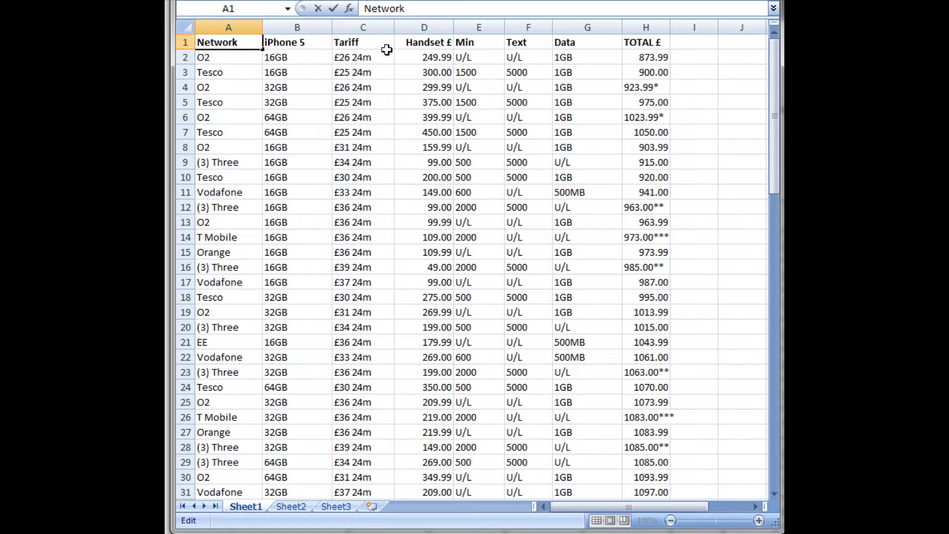
{"action": "mouse_move", "coordinate": [346, 68]}
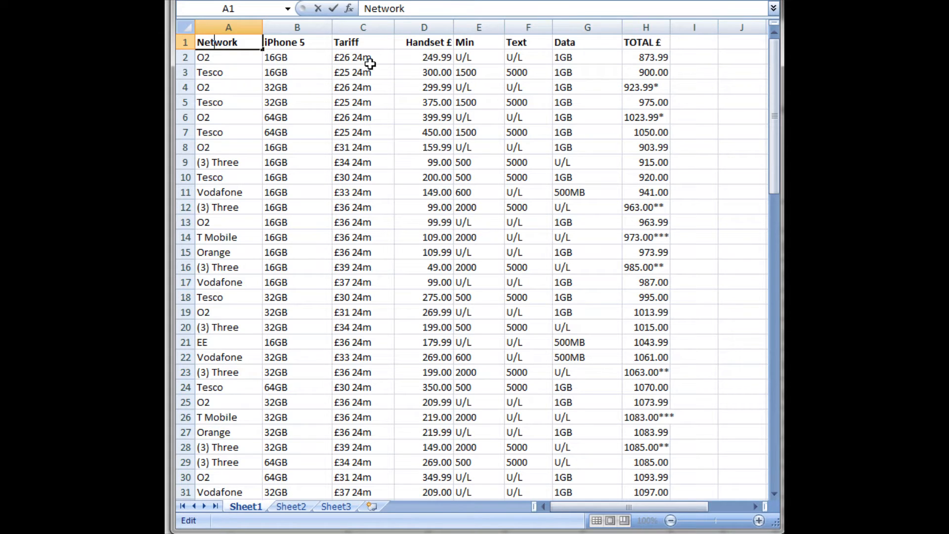
{"action": "mouse_move", "coordinate": [433, 48]}
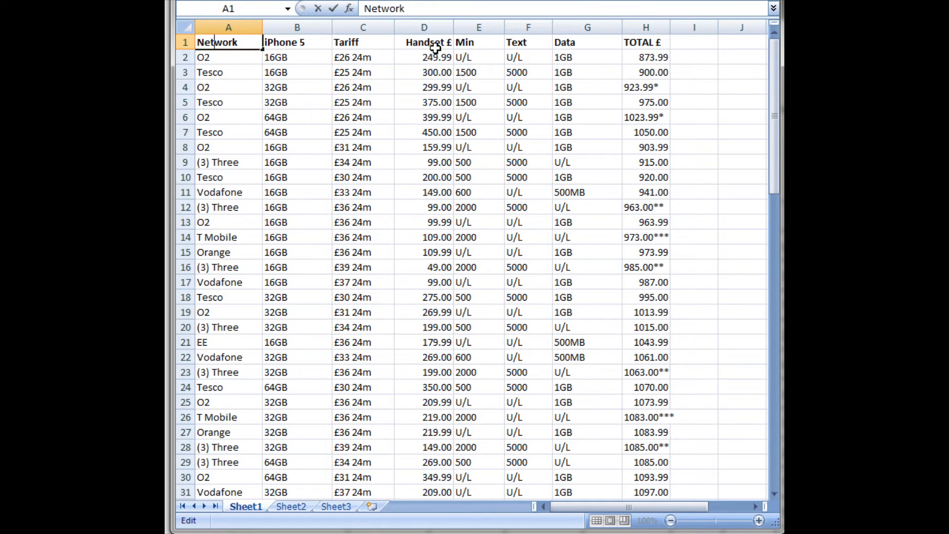
{"action": "mouse_move", "coordinate": [490, 73]}
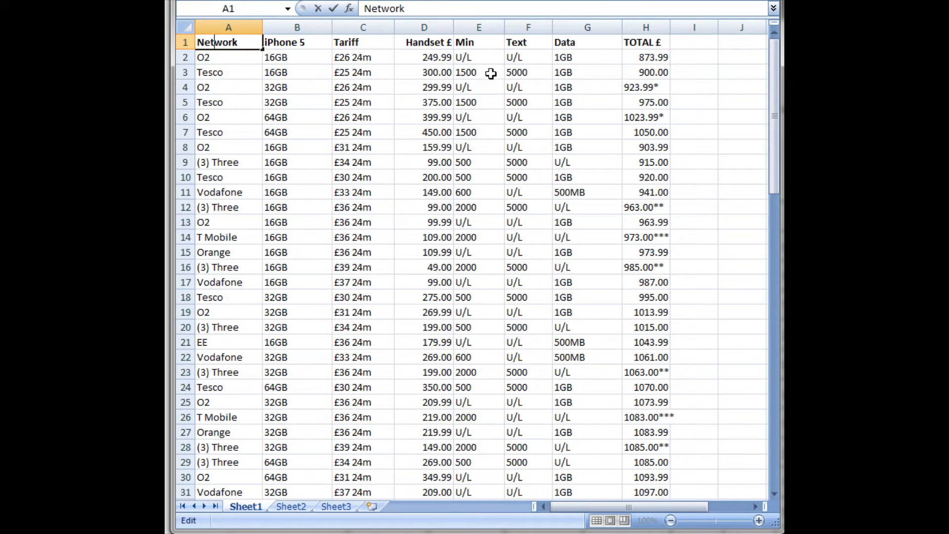
{"action": "mouse_move", "coordinate": [521, 102]}
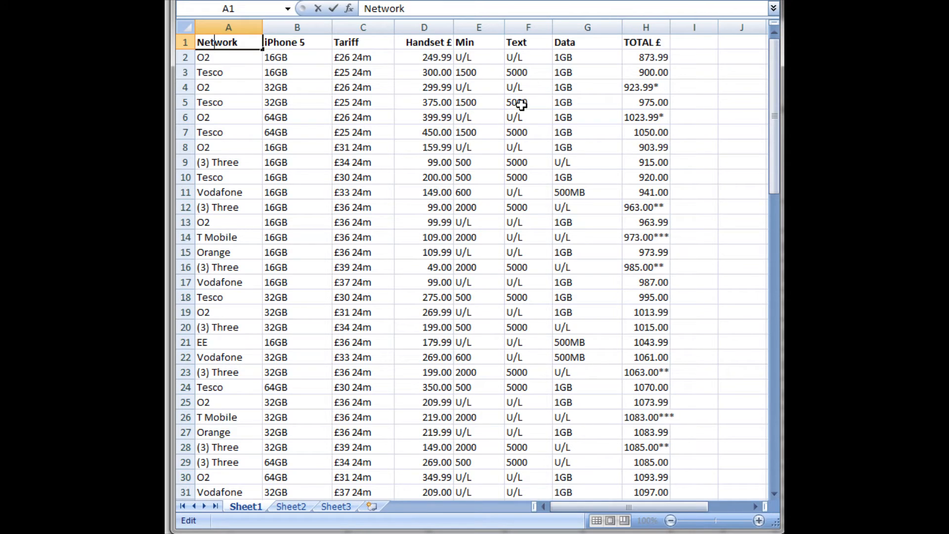
{"action": "mouse_move", "coordinate": [574, 102]}
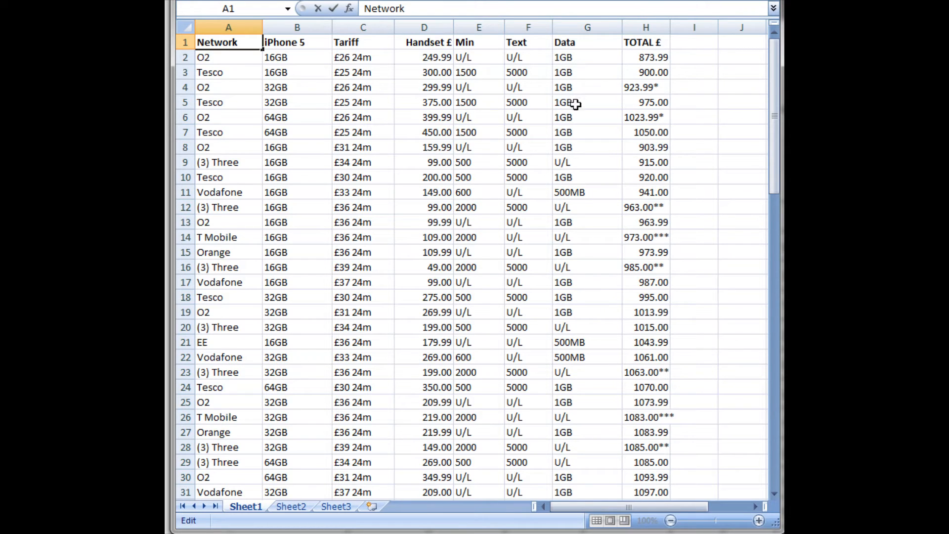
{"action": "mouse_move", "coordinate": [650, 69]}
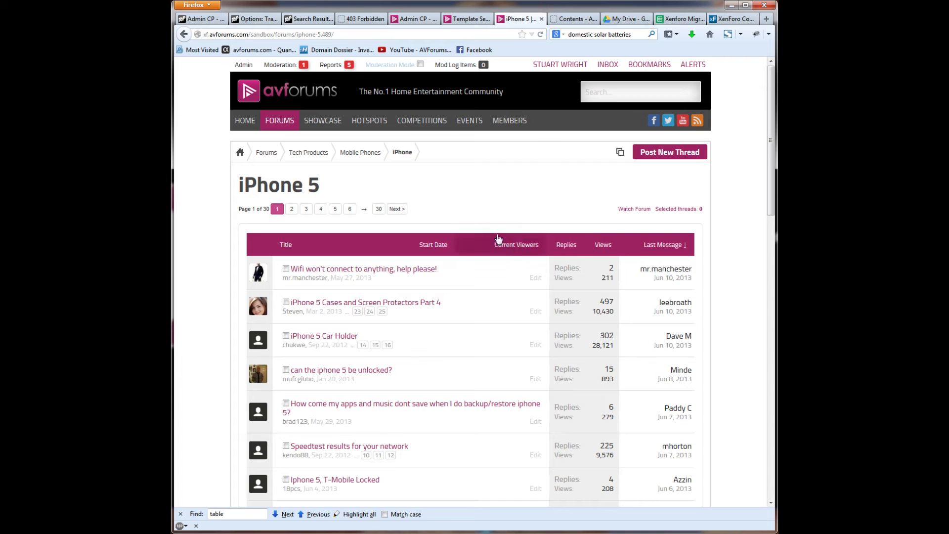
{"action": "mouse_move", "coordinate": [416, 191]}
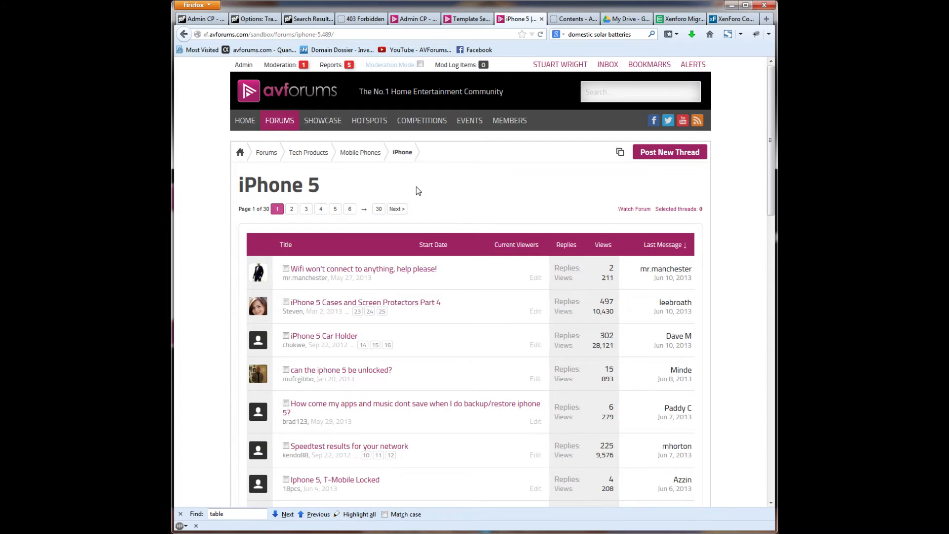
- Start a new iPhone 5 forum thread titled 'iPhone 5 tariff comparison table' and reach the editor
{"action": "left_click", "coordinate": [669, 152]}
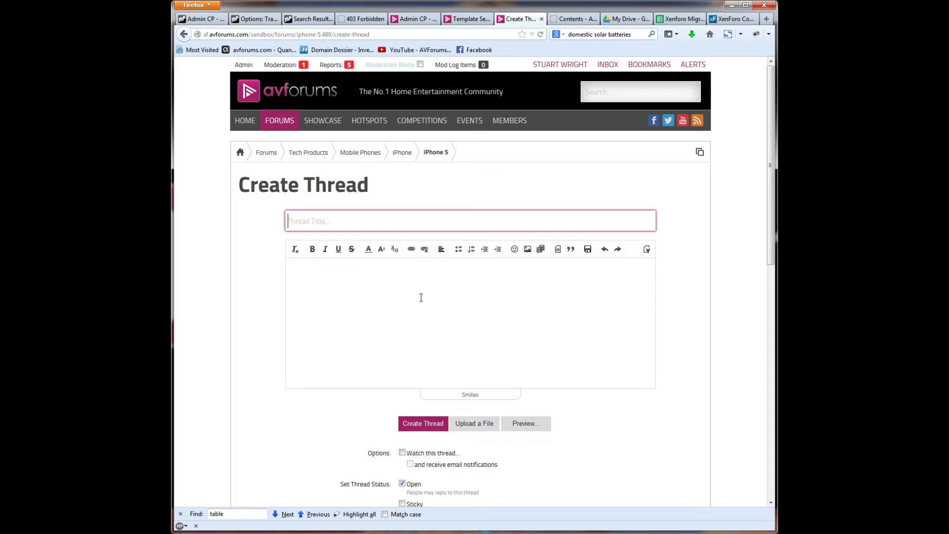
{"action": "type", "text": "iPhone 5"}
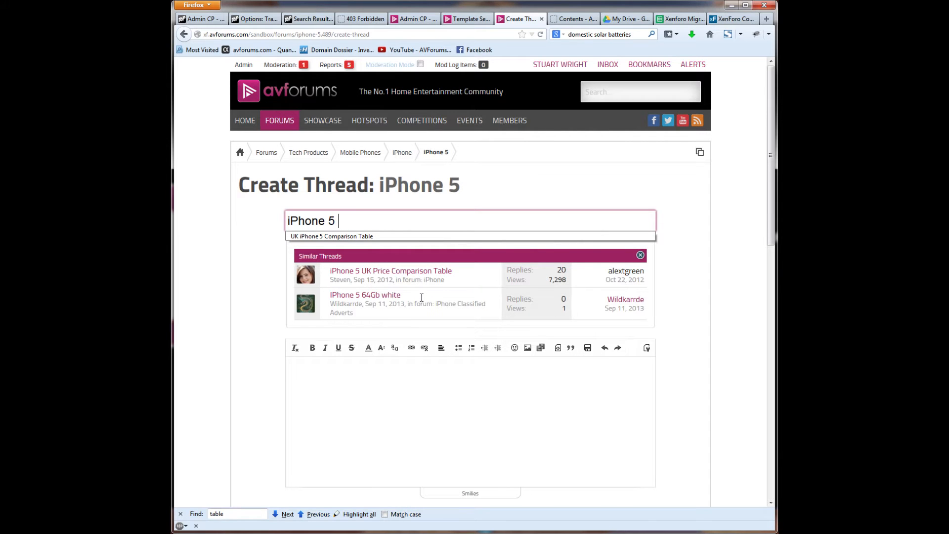
{"action": "type", "text": "tariff"}
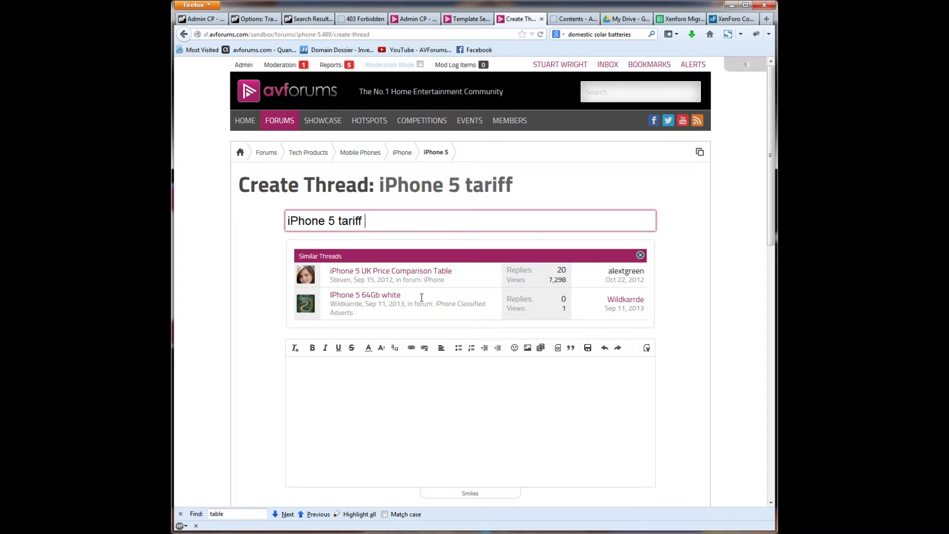
{"action": "type", "text": "comparison"}
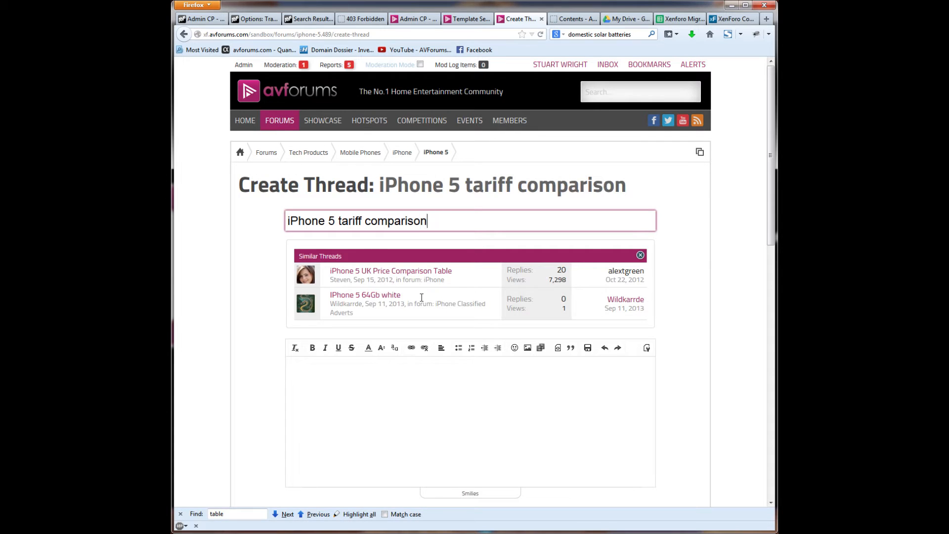
{"action": "type", "text": "table"}
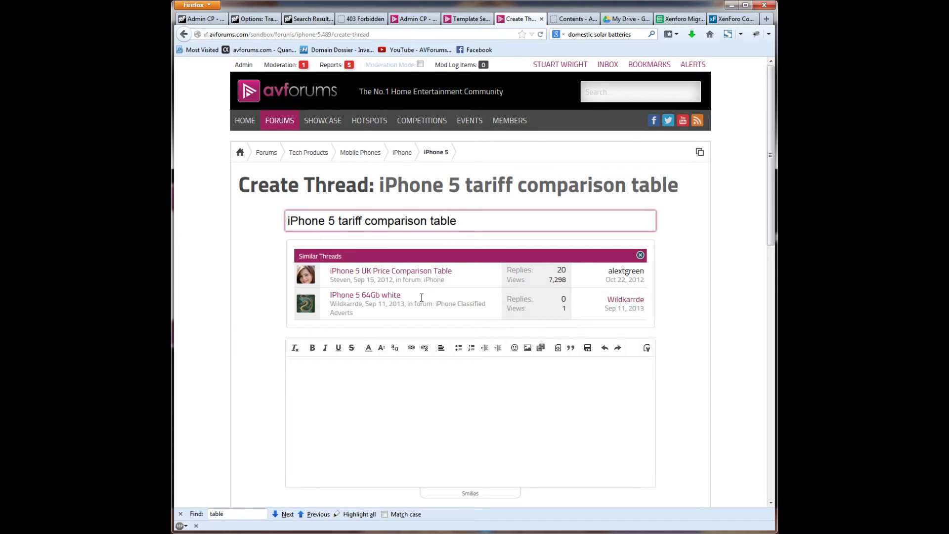
{"action": "mouse_move", "coordinate": [364, 371]}
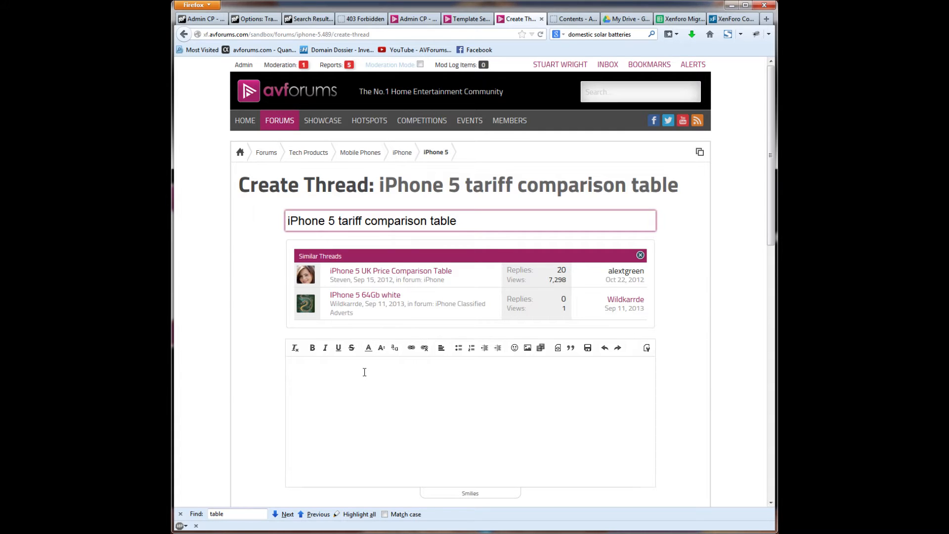
{"action": "scroll", "scroll_direction": "down", "scroll_amount": 3}
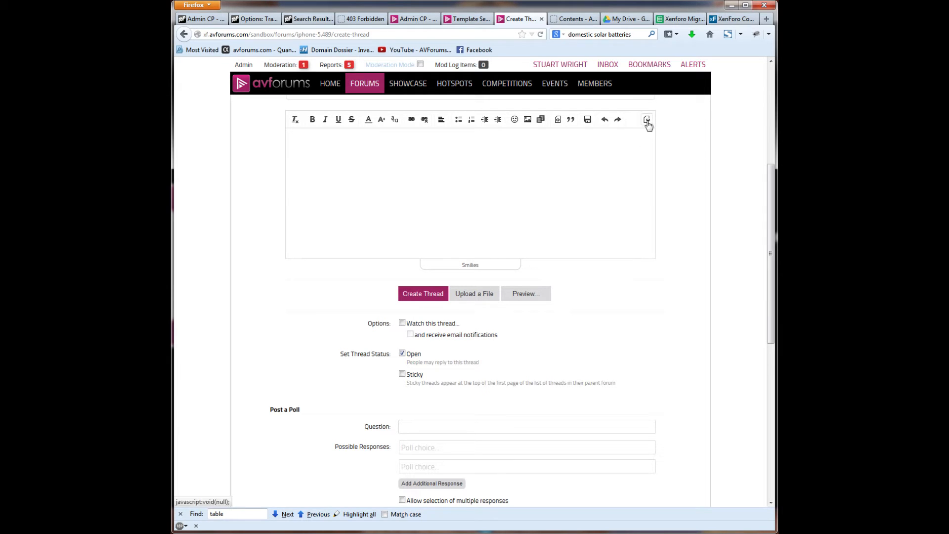
- In the plain BB code editor, wrap the pasted tariff rows in [table=head][/table] tags
{"action": "left_click", "coordinate": [646, 118]}
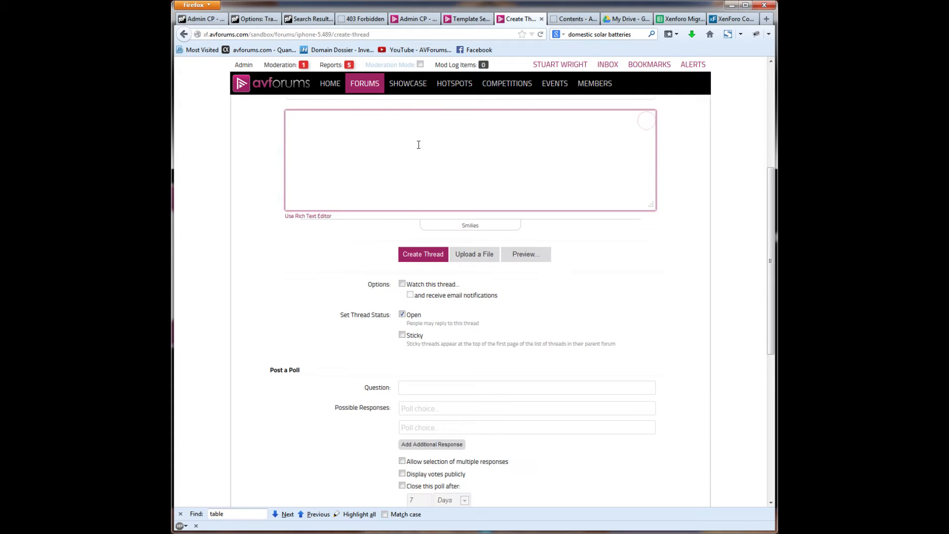
{"action": "type", "text": "[table"}
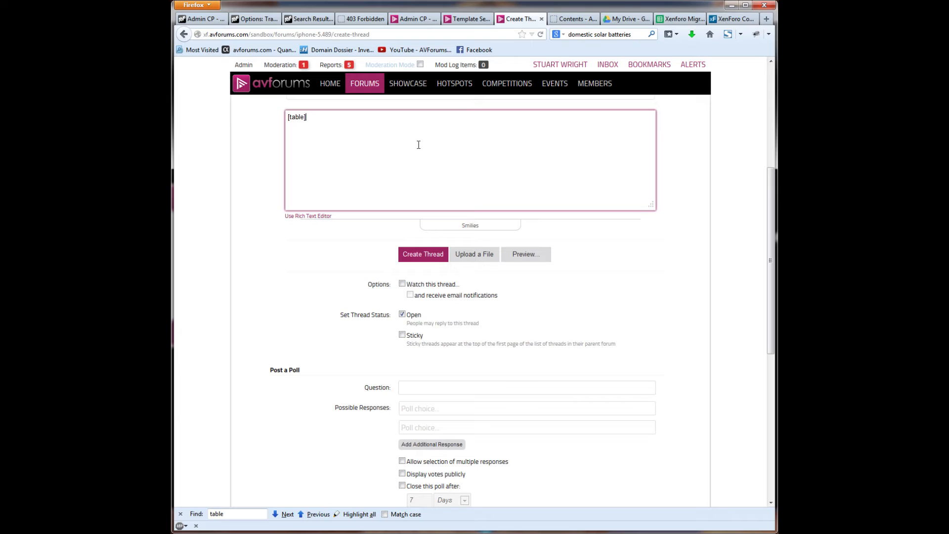
{"action": "type", "text": "[/"}
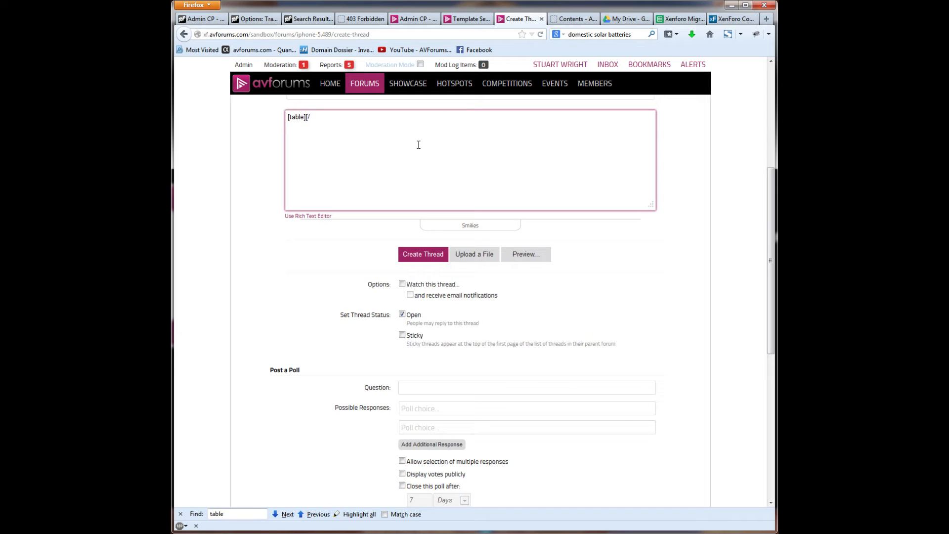
{"action": "type", "text": "table"}
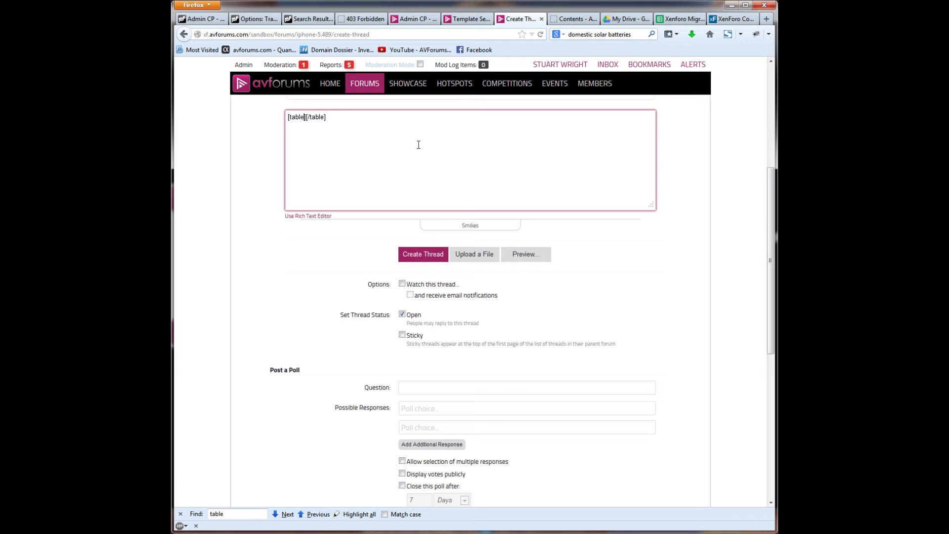
{"action": "type", "text": "=hea"}
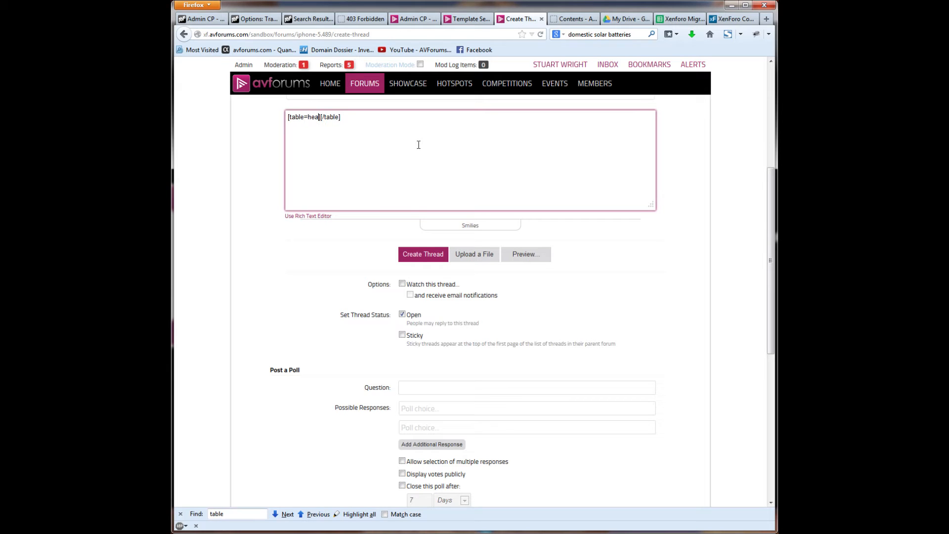
{"action": "type", "text": "d"}
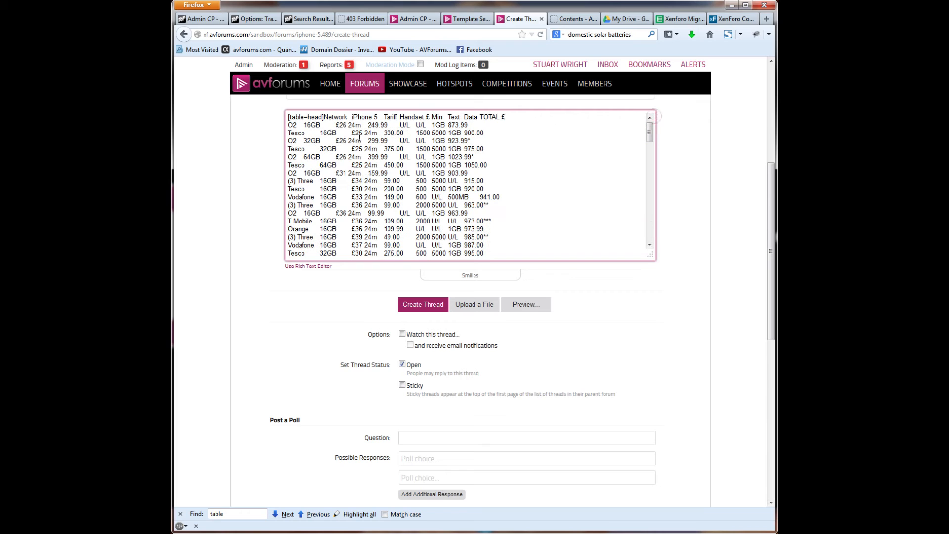
{"action": "mouse_move", "coordinate": [508, 348]}
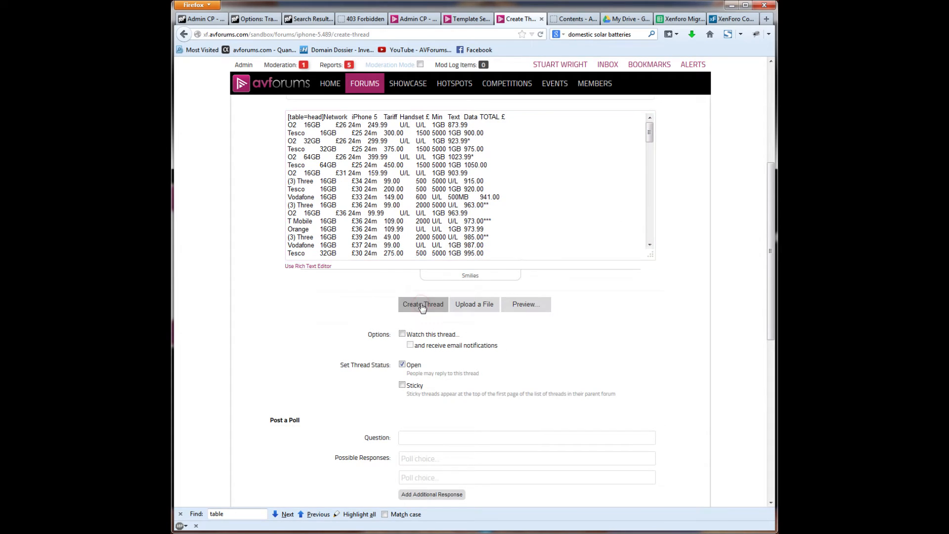
- Create the thread and look over the rendered, filterable tariff table on the page
{"action": "left_click", "coordinate": [422, 303]}
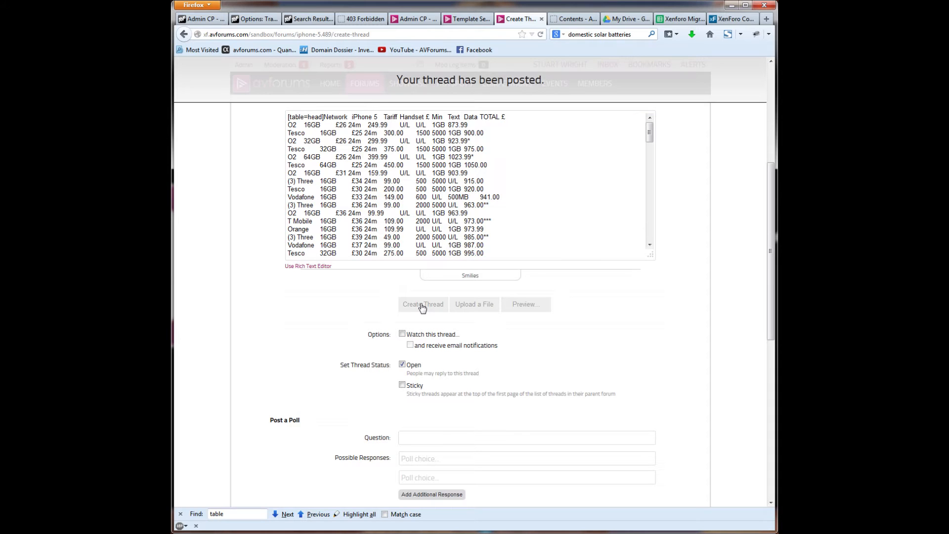
{"action": "left_click", "coordinate": [422, 304]}
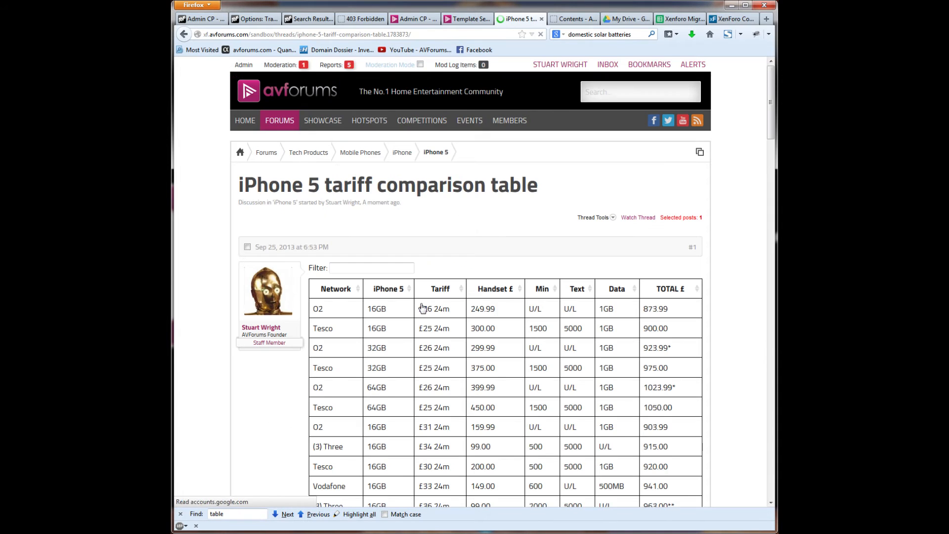
{"action": "scroll", "scroll_direction": "down", "scroll_amount": 3}
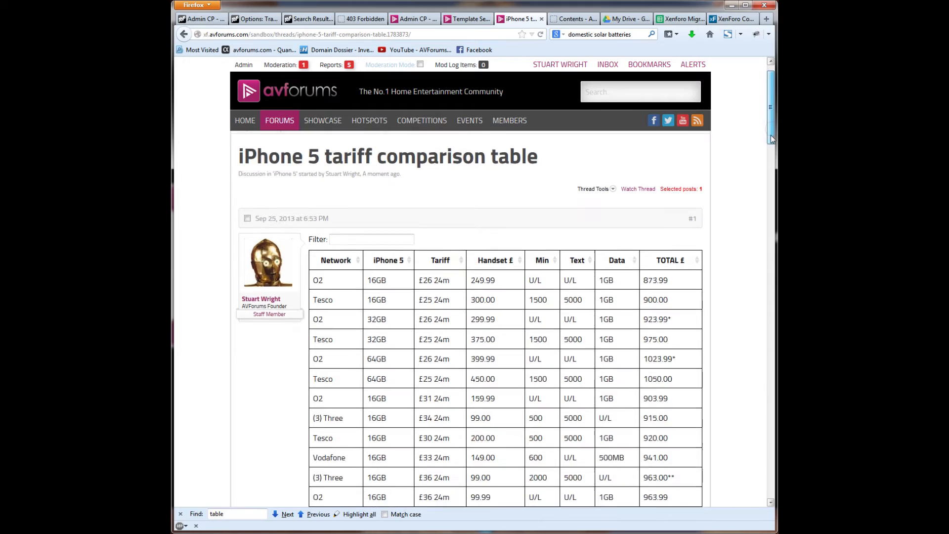
{"action": "scroll", "scroll_direction": "down", "scroll_amount": 3}
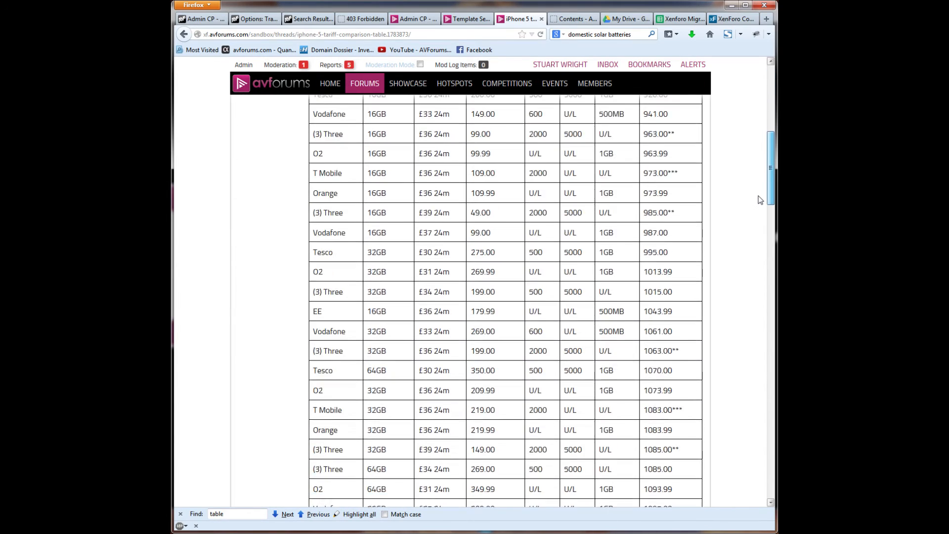
{"action": "scroll", "scroll_direction": "down", "scroll_amount": 3}
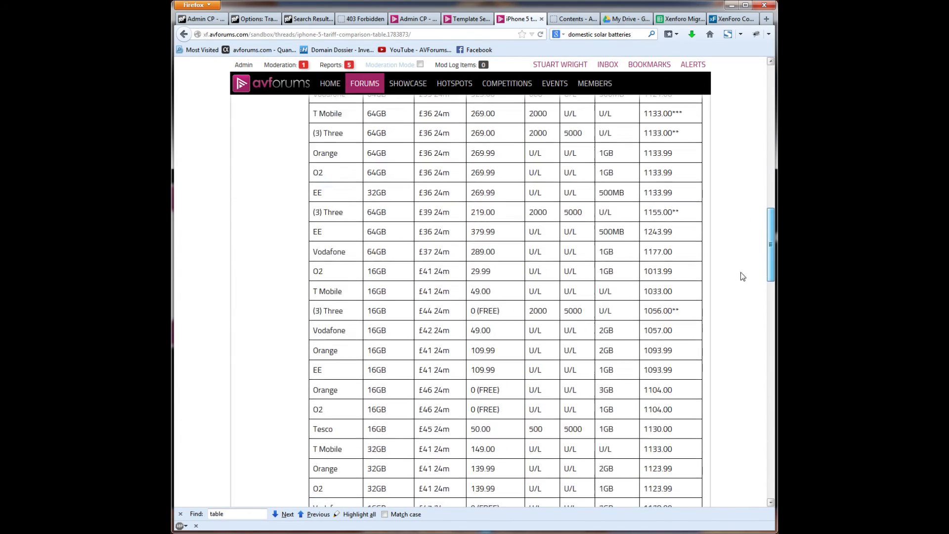
{"action": "scroll", "scroll_direction": "down", "scroll_amount": 3}
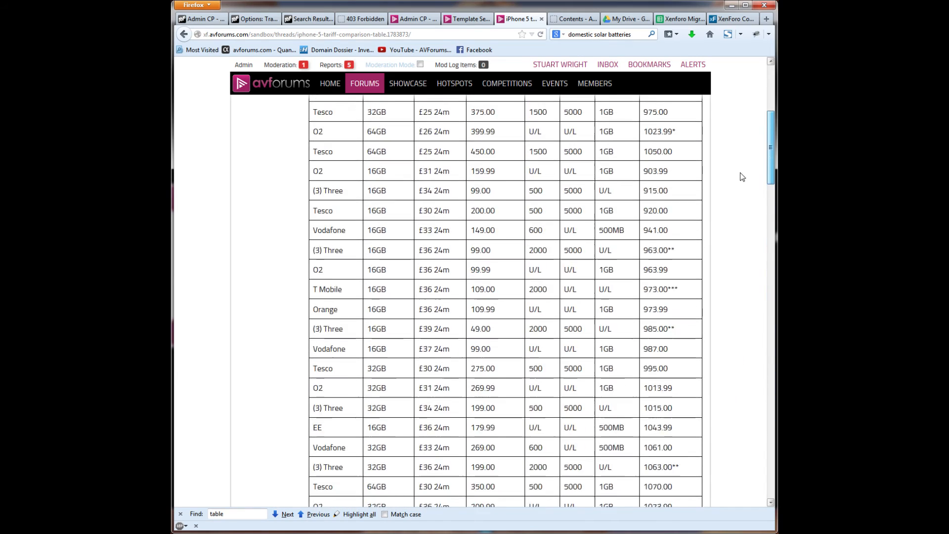
{"action": "scroll", "scroll_direction": "up", "scroll_amount": 3}
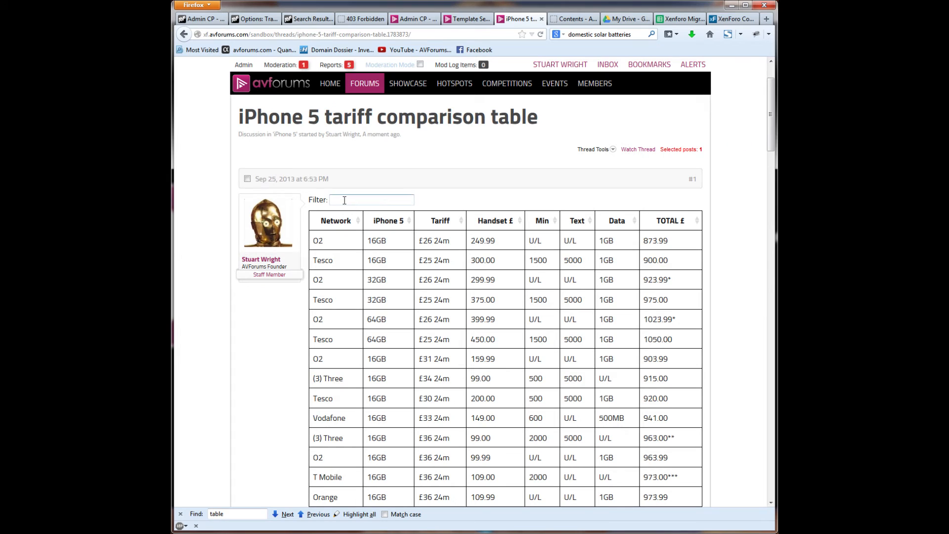
{"action": "mouse_move", "coordinate": [482, 200]}
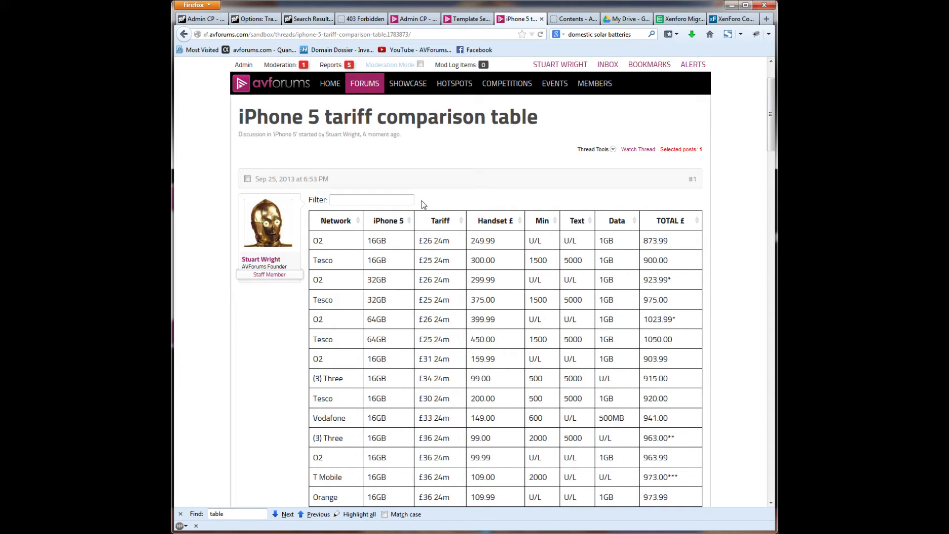
- Filter the table to O2 deals (o2, o2 32, o2 64) and sort them by Handset £
{"action": "left_click", "coordinate": [372, 200]}
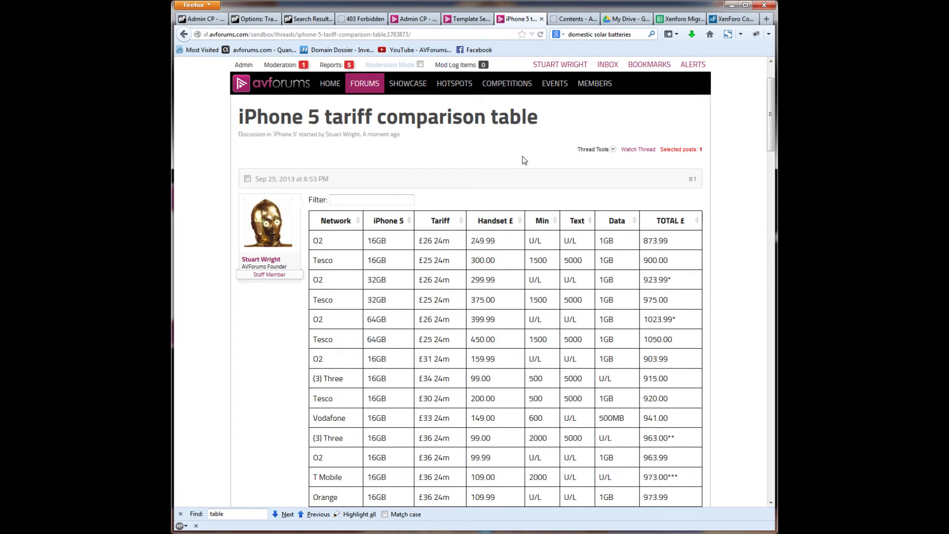
{"action": "type", "text": "o2"}
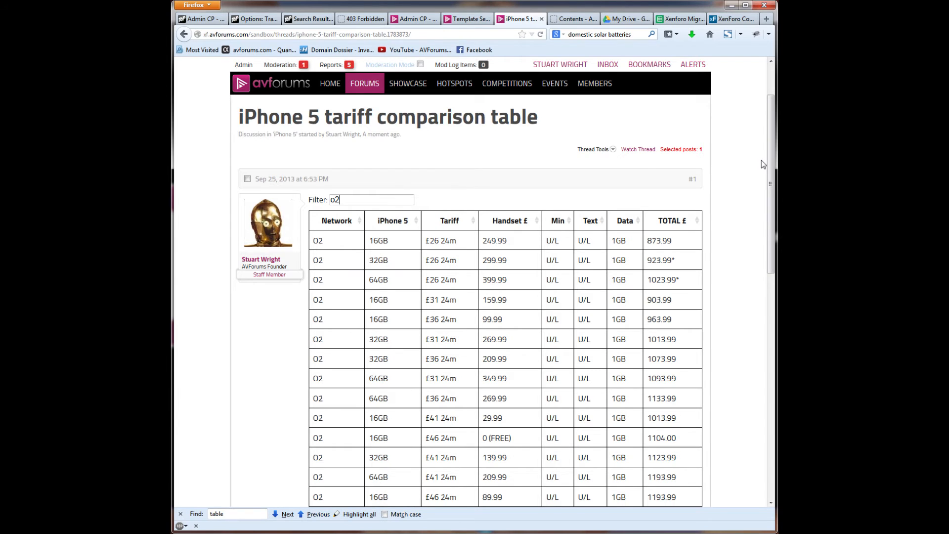
{"action": "scroll", "scroll_direction": "down", "scroll_amount": 3}
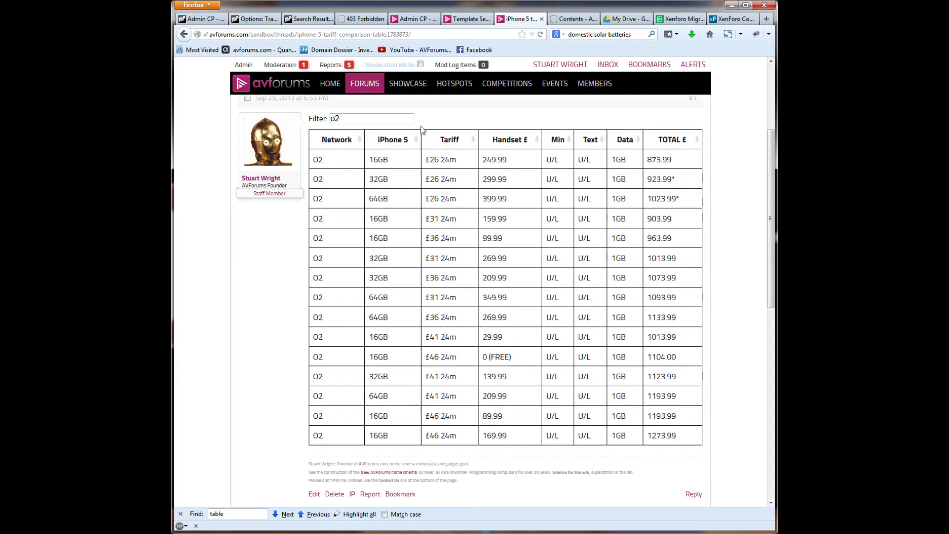
{"action": "mouse_move", "coordinate": [471, 124]}
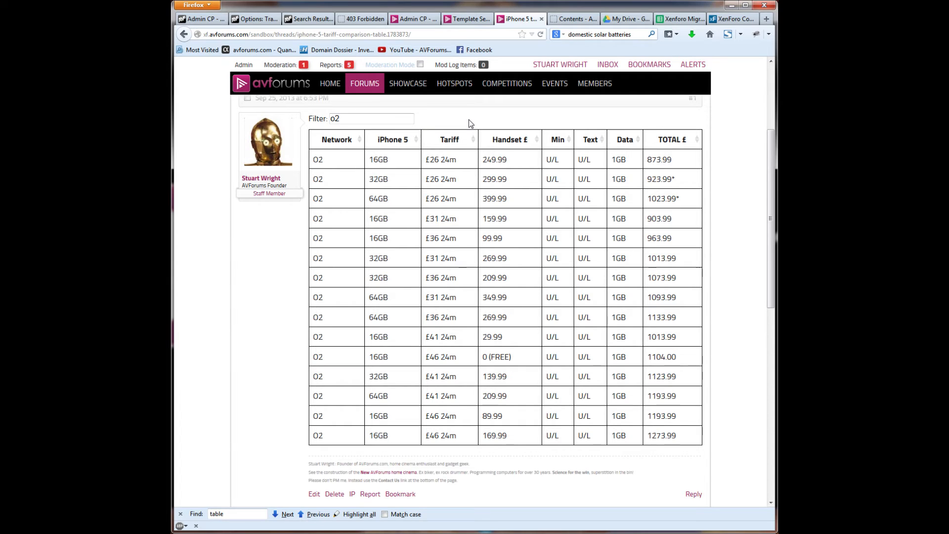
{"action": "left_click", "coordinate": [370, 117]}
{"action": "type", "text": " 32"}
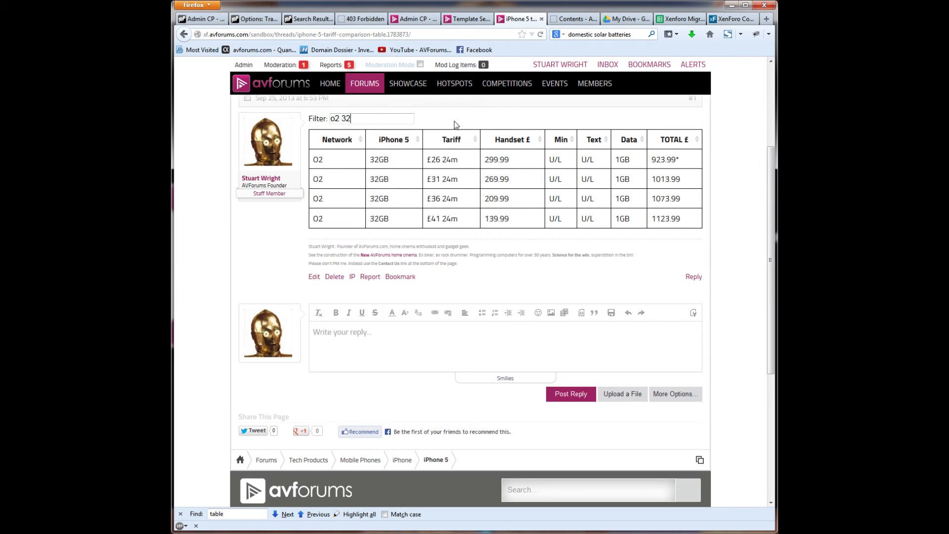
{"action": "mouse_move", "coordinate": [408, 198]}
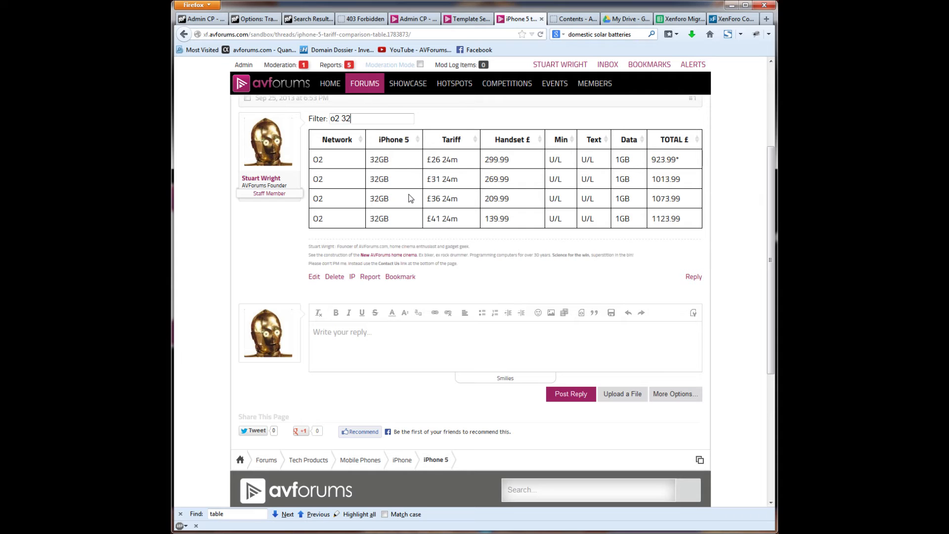
{"action": "mouse_move", "coordinate": [536, 247]}
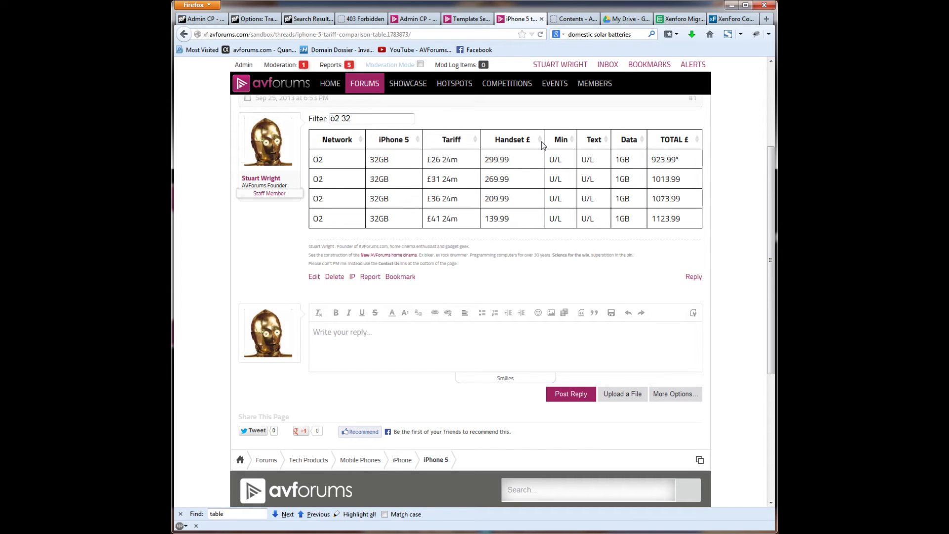
{"action": "left_click", "coordinate": [540, 139]}
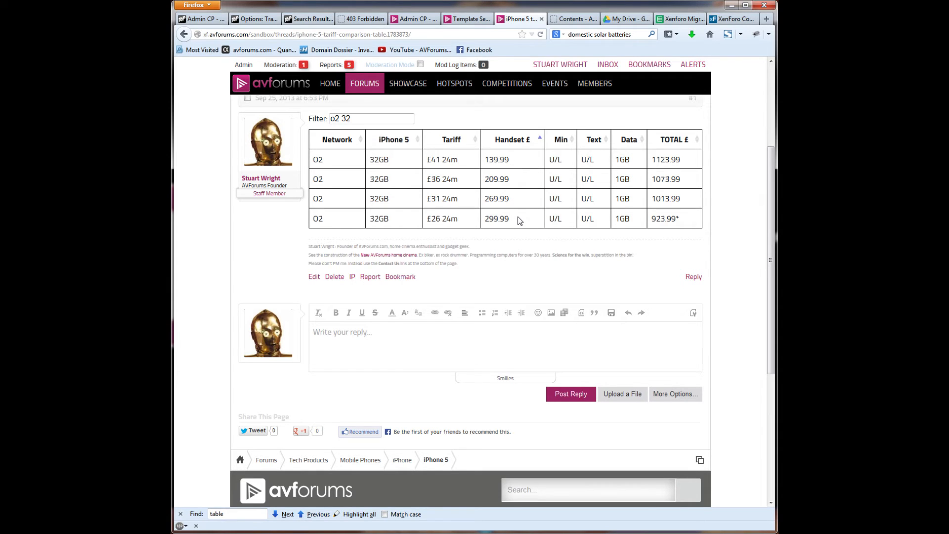
- Filter to 'tesco' sorted by iPhone 5 storage, then clear the filter to show all rows
{"action": "left_click", "coordinate": [371, 117]}
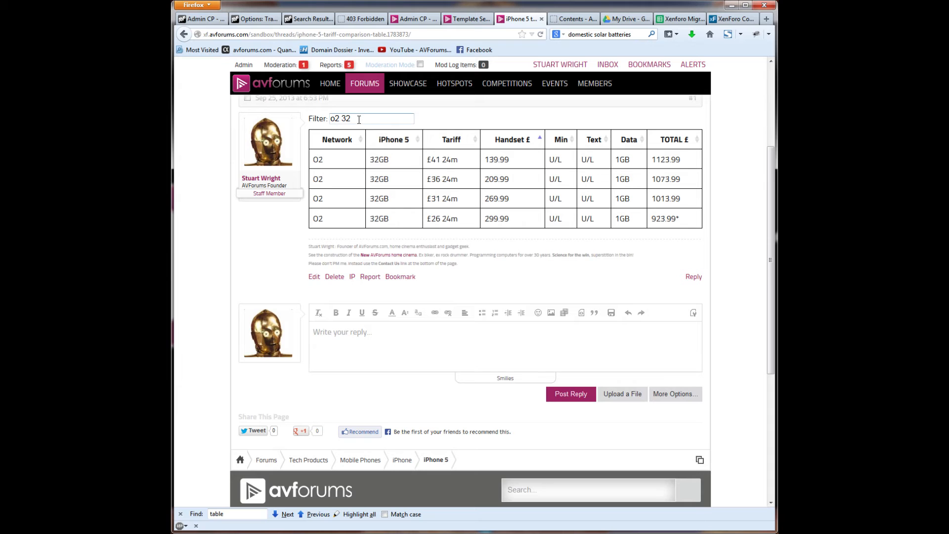
{"action": "double_click", "coordinate": [340, 118]}
{"action": "type", "text": "64"}
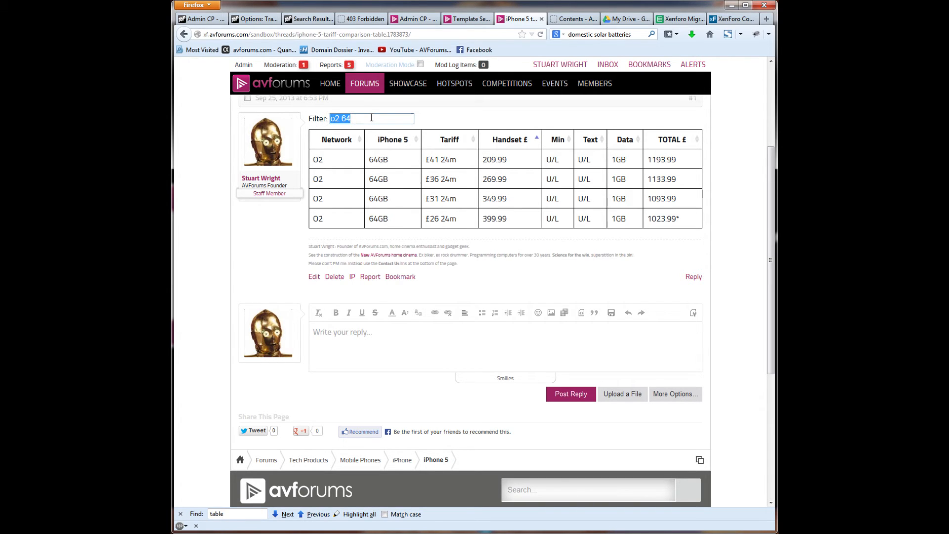
{"action": "type", "text": "tesco"}
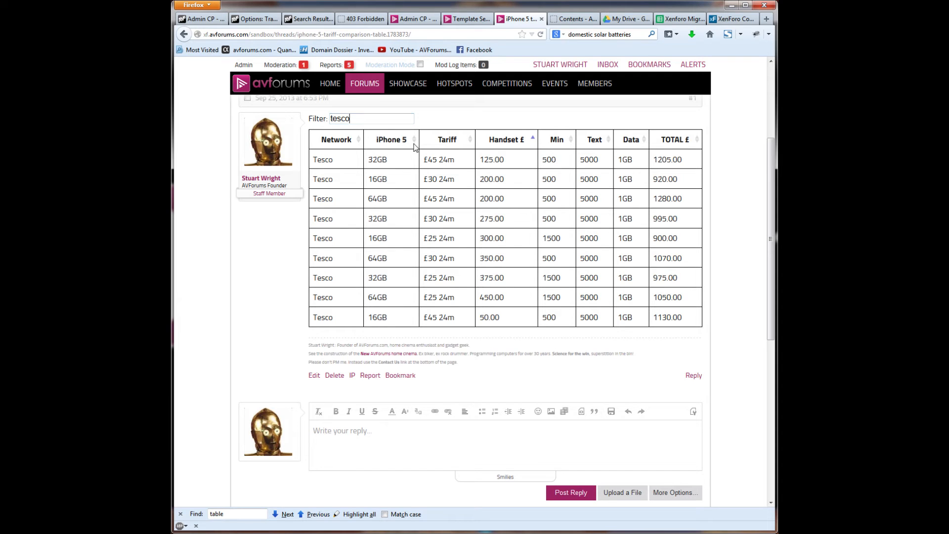
{"action": "left_click", "coordinate": [390, 140]}
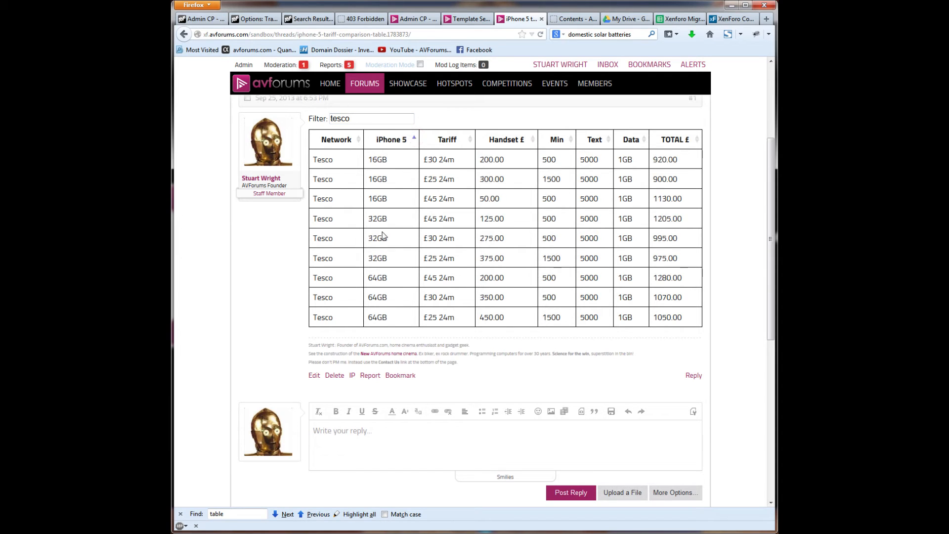
{"action": "mouse_move", "coordinate": [404, 265]}
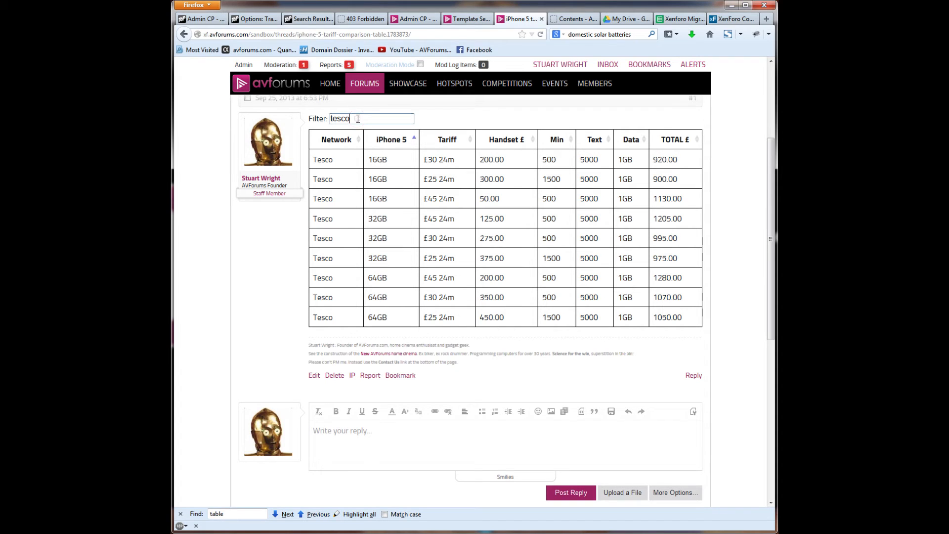
{"action": "key", "text": "BackSpace"}
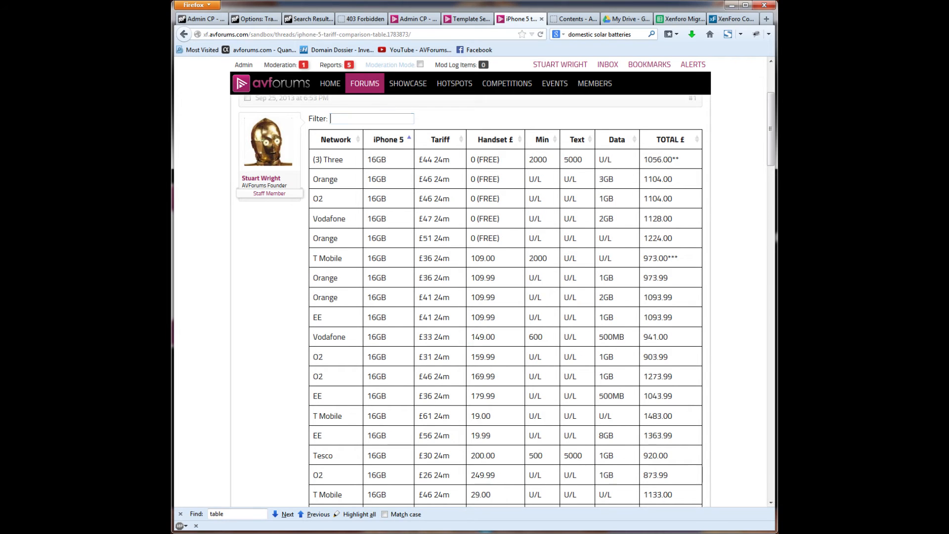
{"action": "scroll", "scroll_direction": "down", "scroll_amount": 3}
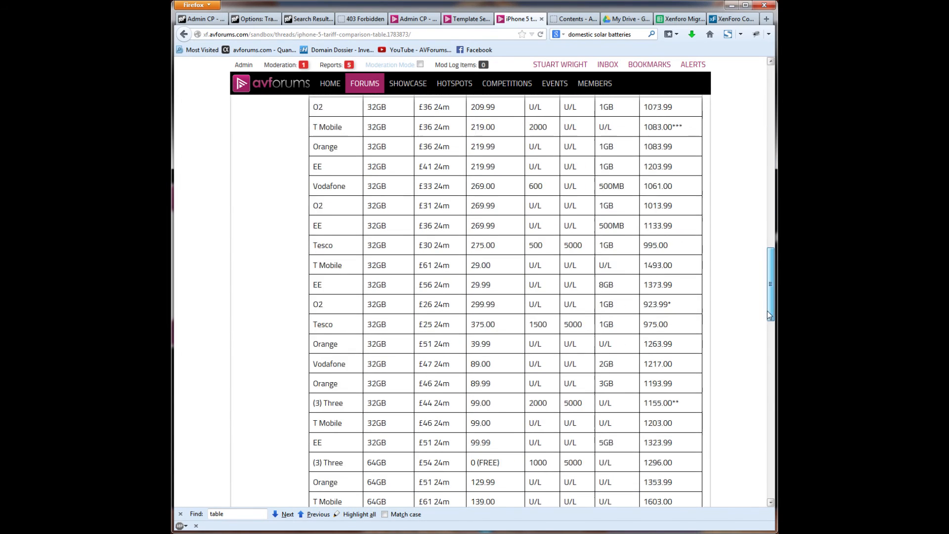
{"action": "scroll", "scroll_direction": "down", "scroll_amount": 3}
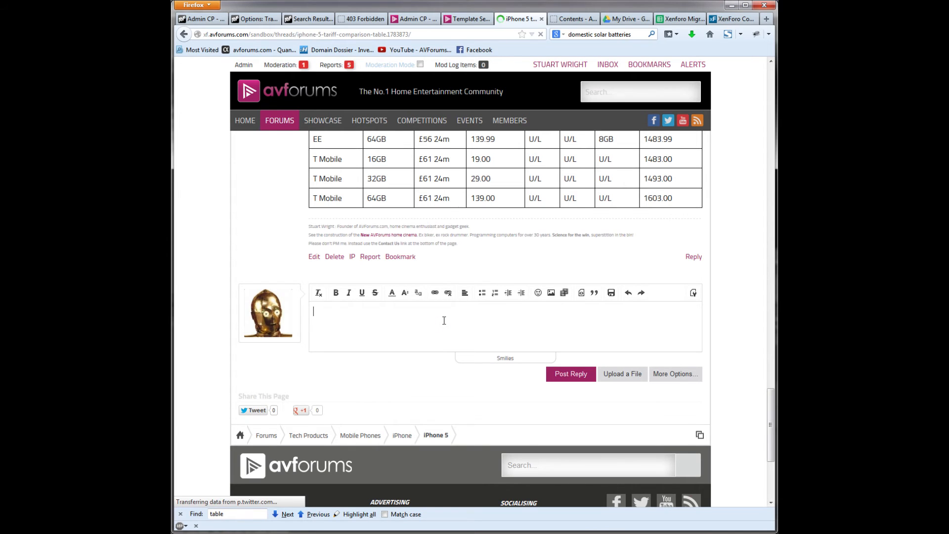
- Write [table][/table] tags with a first row reading 'row 1 column 1|row 1 column 2'
{"action": "type", "text": "[table"}
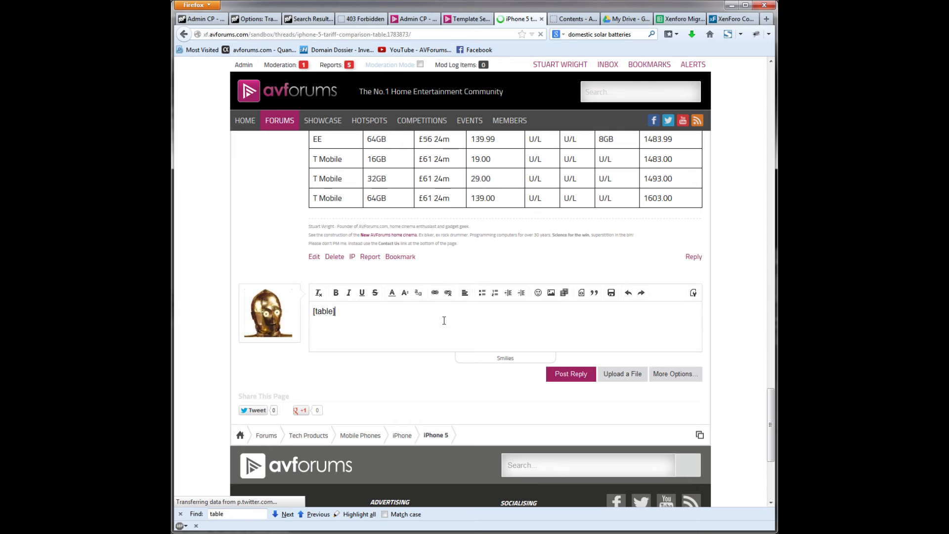
{"action": "type", "text": "[/table"}
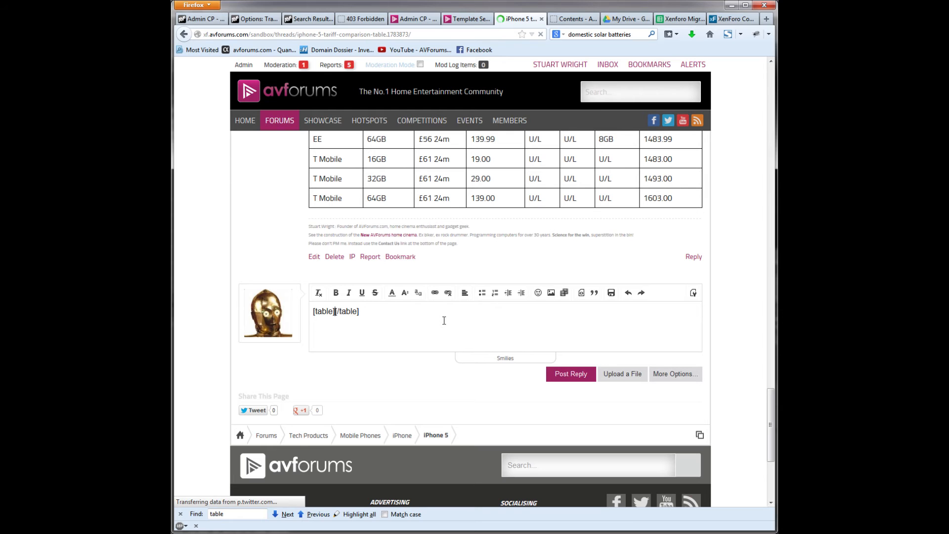
{"action": "type", "text": "row 1"}
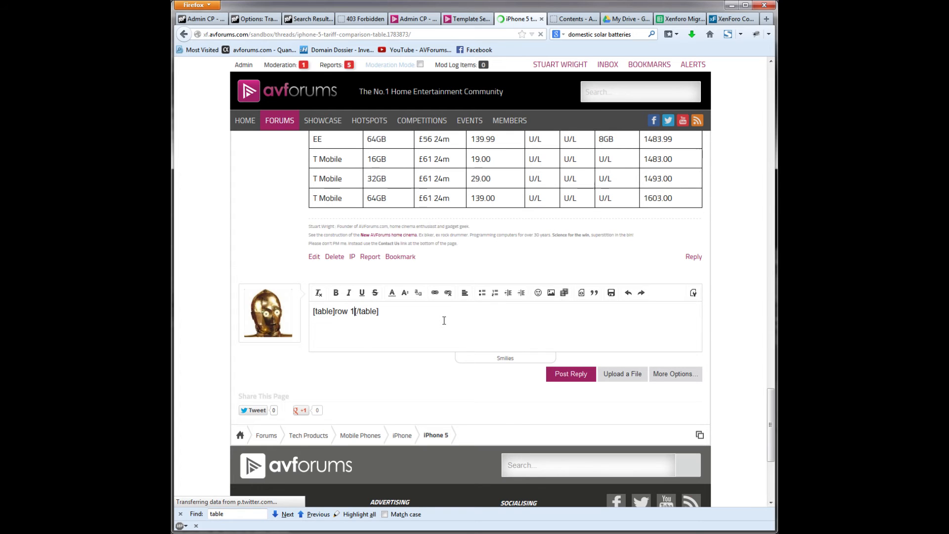
{"action": "type", "text": "column 1"}
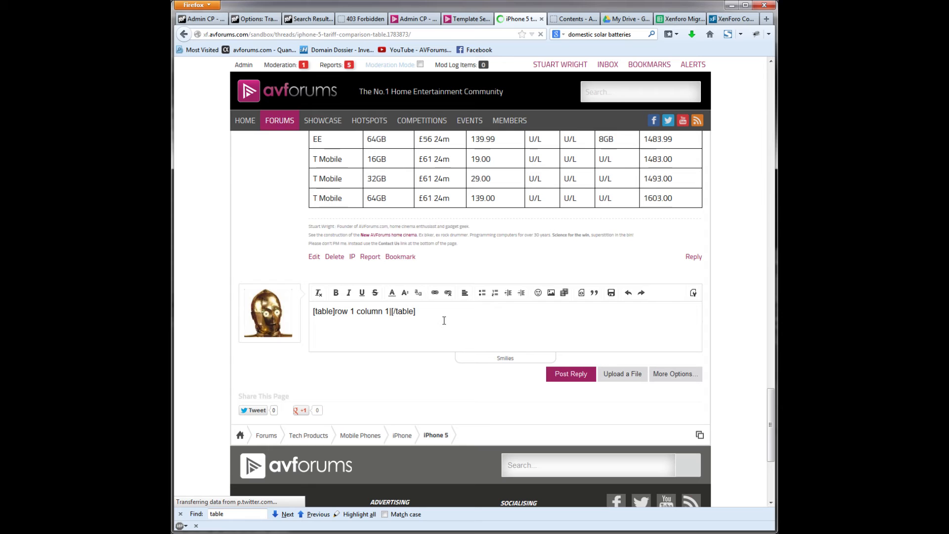
{"action": "type", "text": "|row 1"}
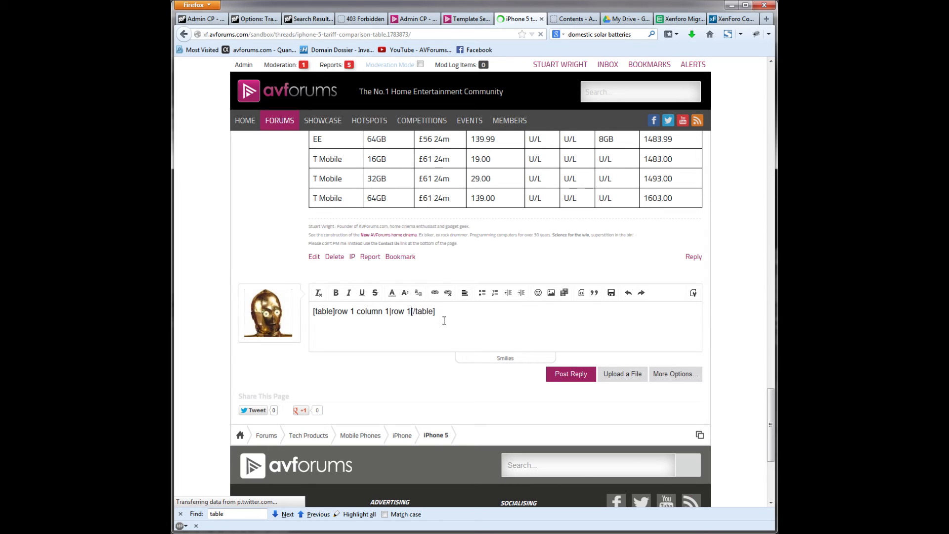
{"action": "type", "text": "column 2|row 1 column 3"}
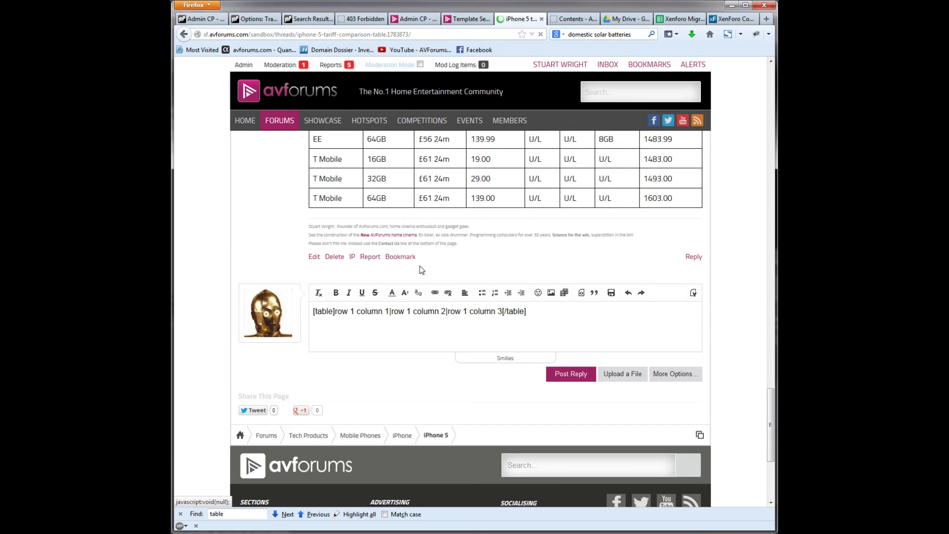
- Reuse the row text to complete three rows from 'row 1 column 1' to 'row 3 column 3' and post the reply
{"action": "left_click_drag", "start_coordinate": [333, 312], "coordinate": [475, 311]}
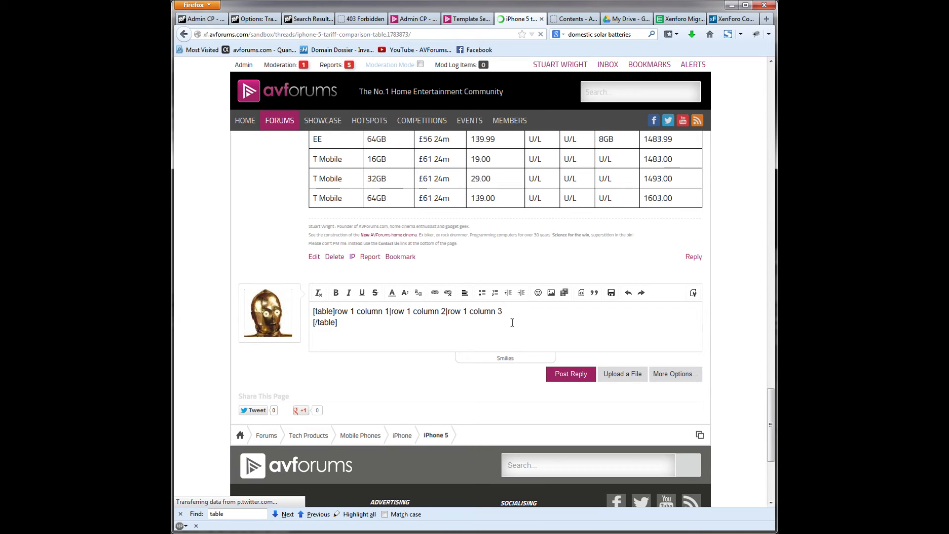
{"action": "type", "text": "row 1 column 1|row 1 column 2|row 1 column 3"}
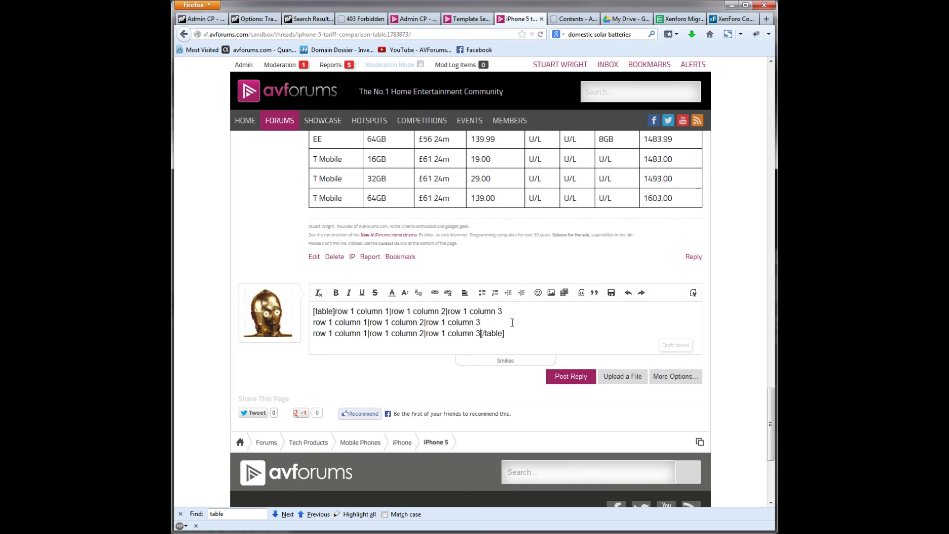
{"action": "double_click", "coordinate": [330, 322]}
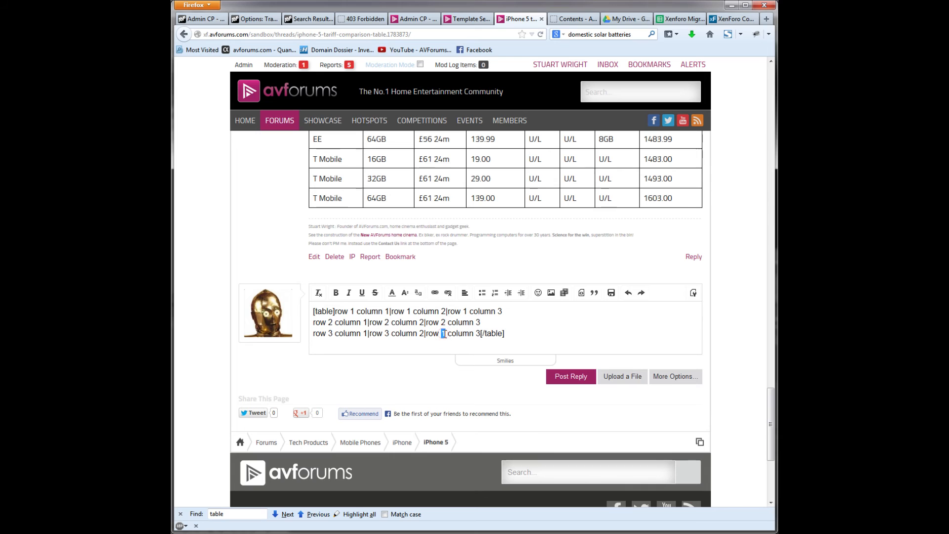
{"action": "left_click", "coordinate": [570, 375]}
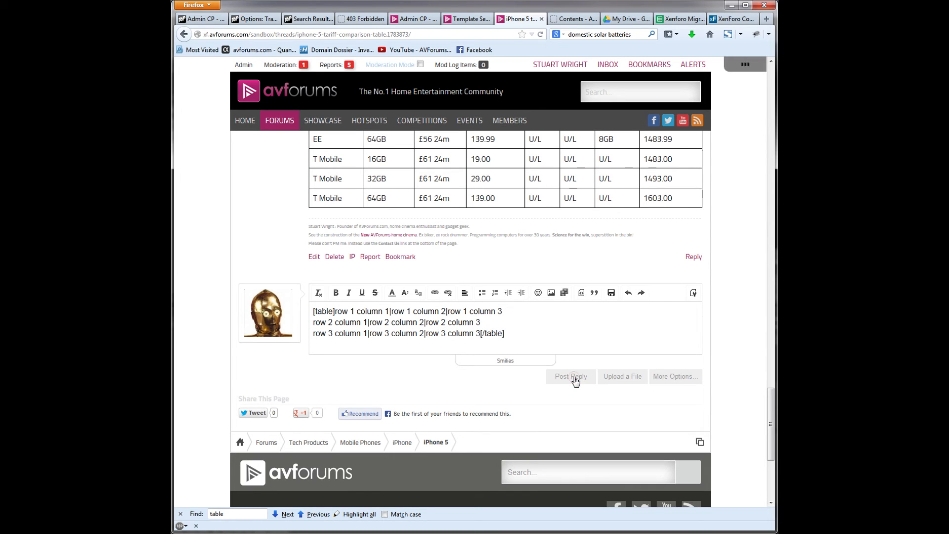
{"action": "left_click", "coordinate": [569, 375]}
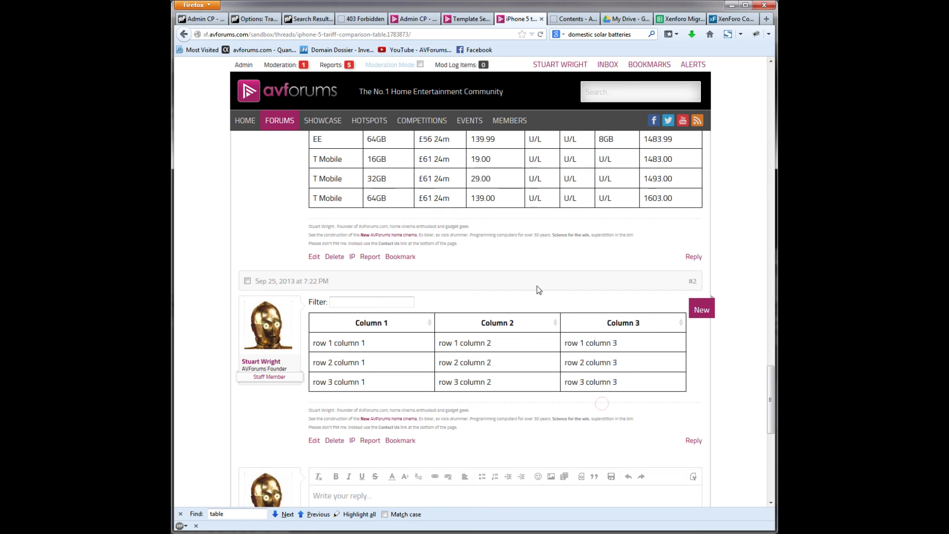
{"action": "mouse_move", "coordinate": [414, 354]}
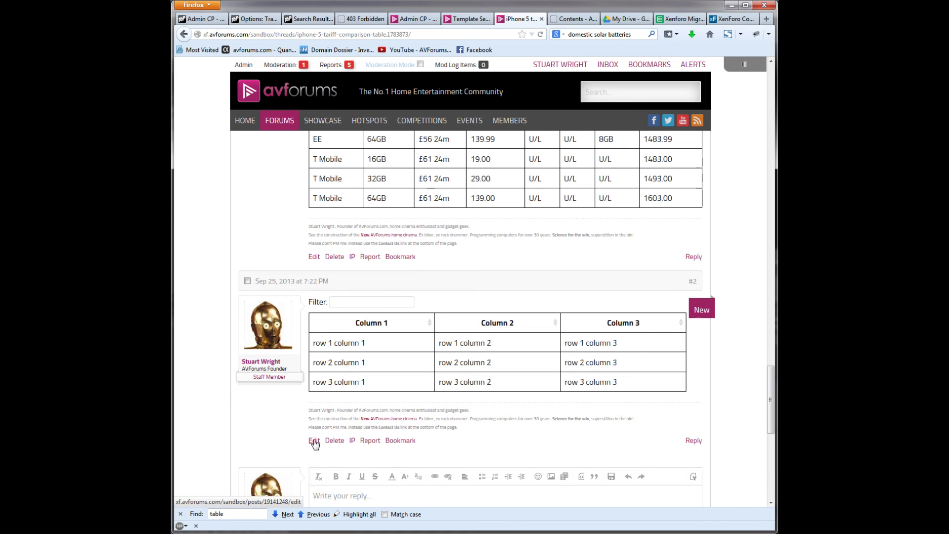
- Edit post #2 so [table] becomes [table=head], making 'row 1 column 1–3' the headings
{"action": "left_click", "coordinate": [313, 440]}
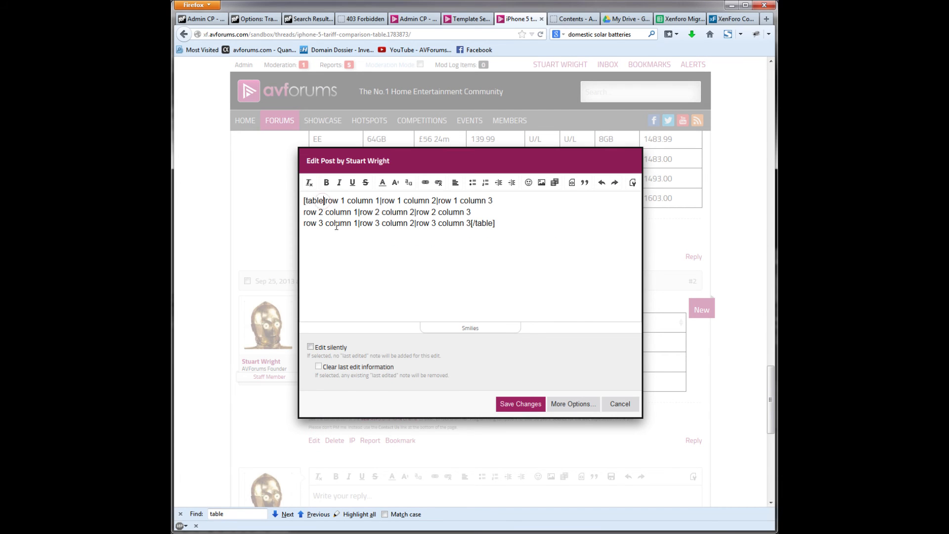
{"action": "type", "text": "=head"}
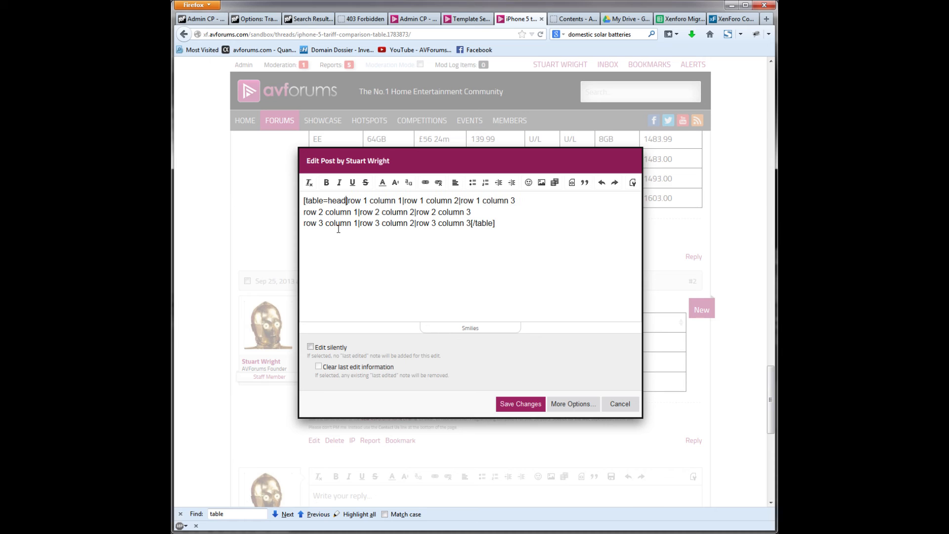
{"action": "left_click", "coordinate": [519, 404]}
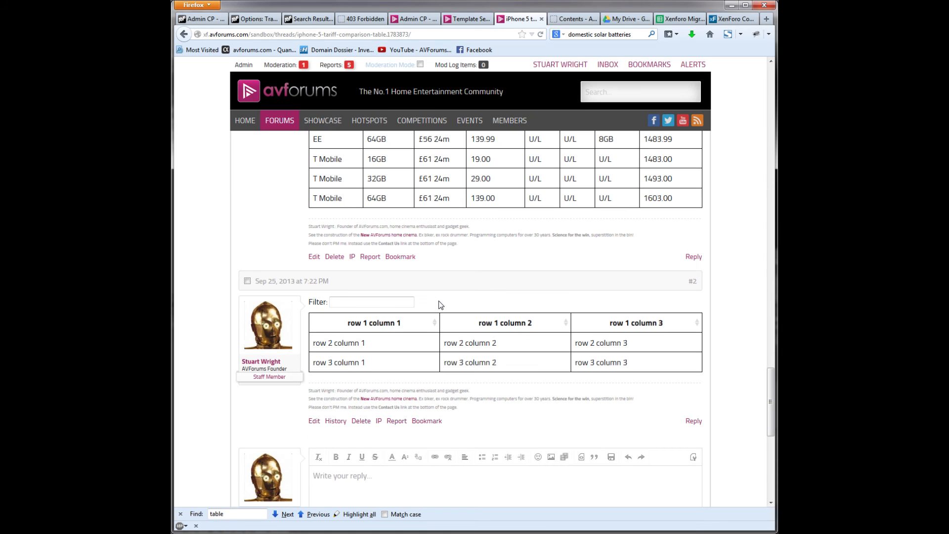
{"action": "mouse_move", "coordinate": [610, 327]}
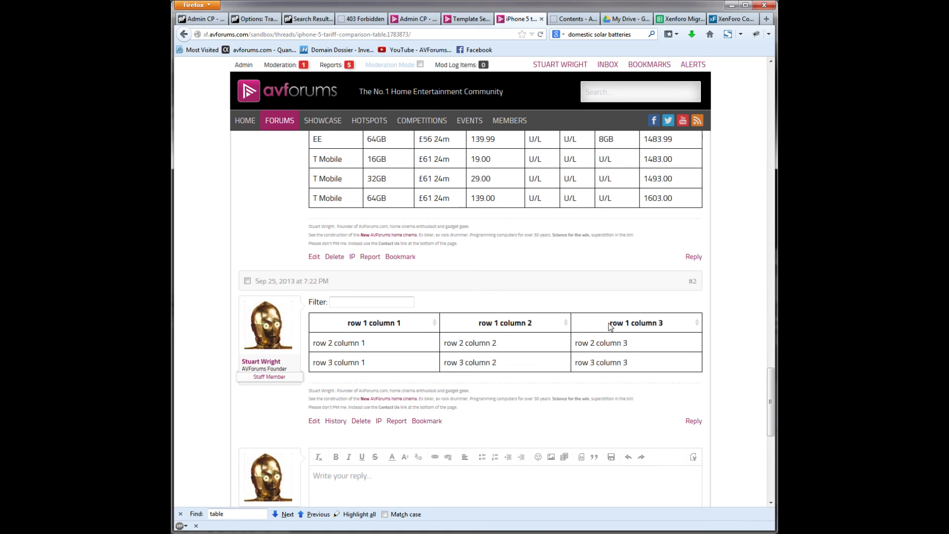
{"action": "mouse_move", "coordinate": [392, 327]}
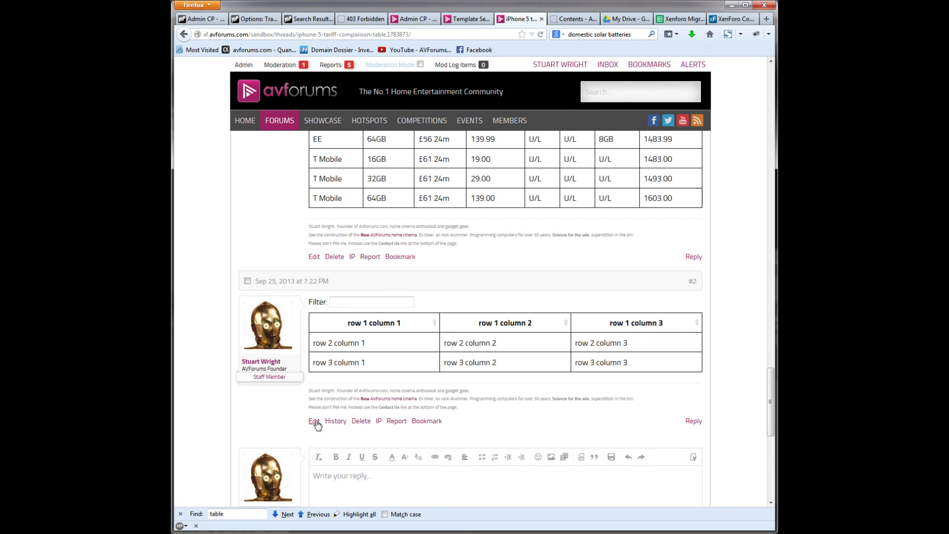
- Edit the post to drop =head and add a fourth row ':)|:)|:)' of smileys, then save
{"action": "left_click", "coordinate": [314, 421]}
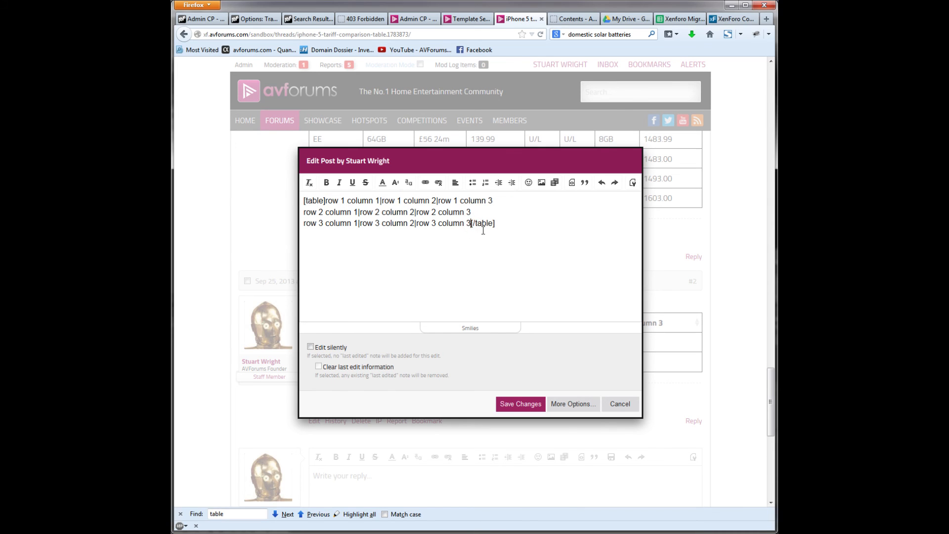
{"action": "type", "text": ":)[/table"}
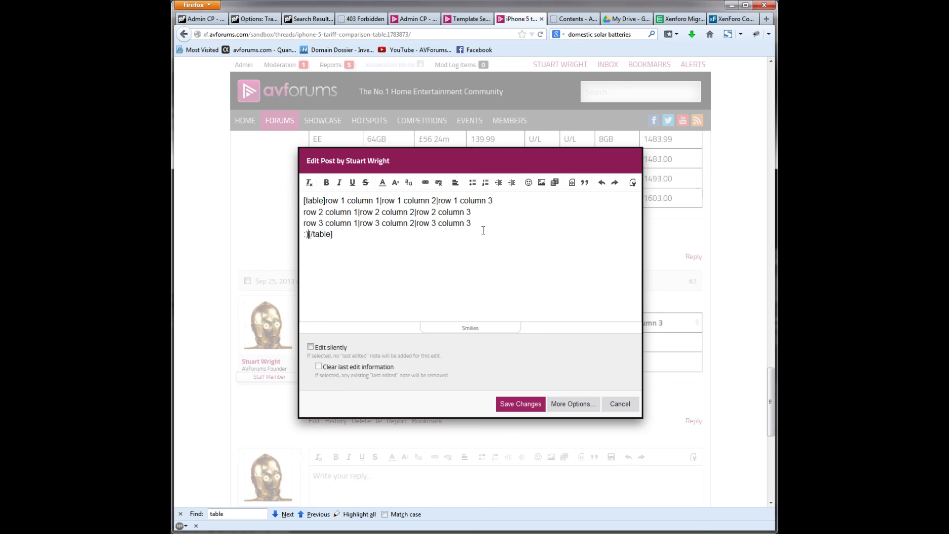
{"action": "type", "text": "["}
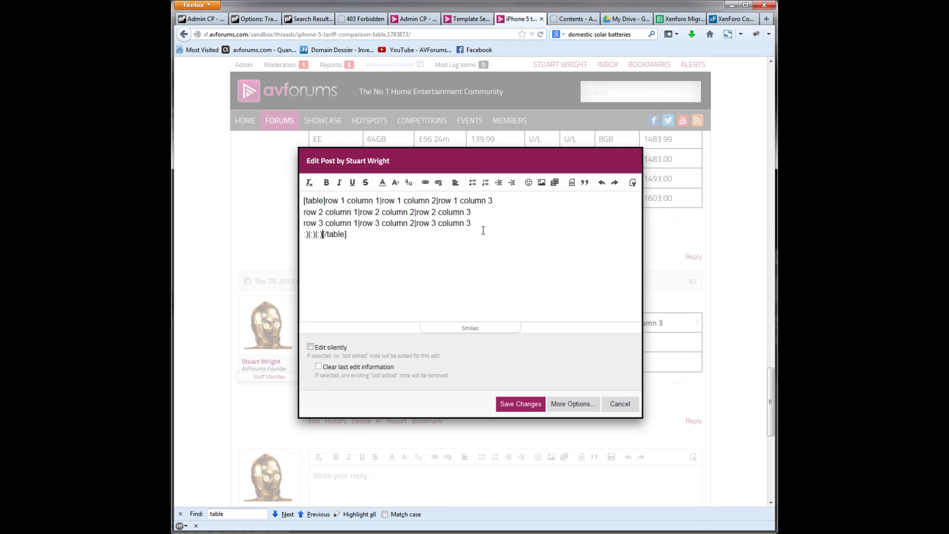
{"action": "left_click", "coordinate": [519, 403]}
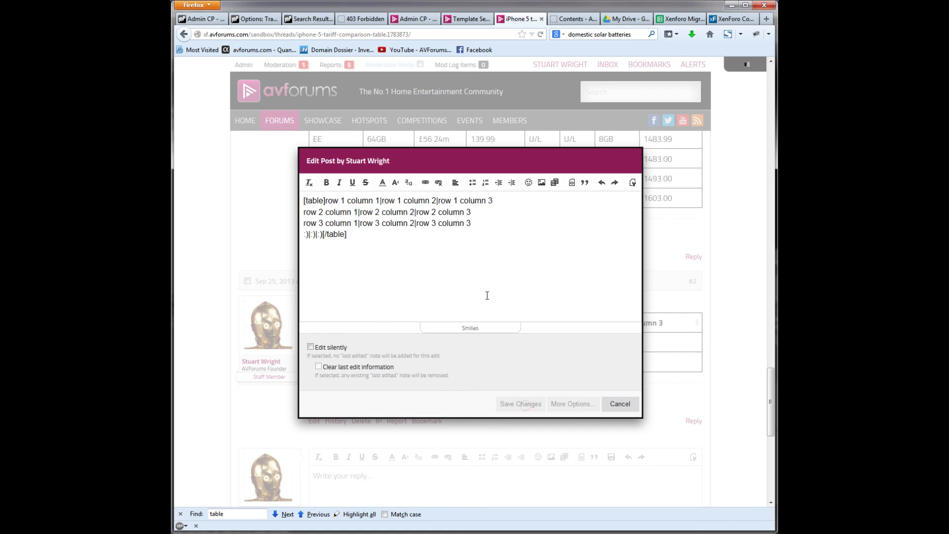
{"action": "left_click", "coordinate": [619, 403]}
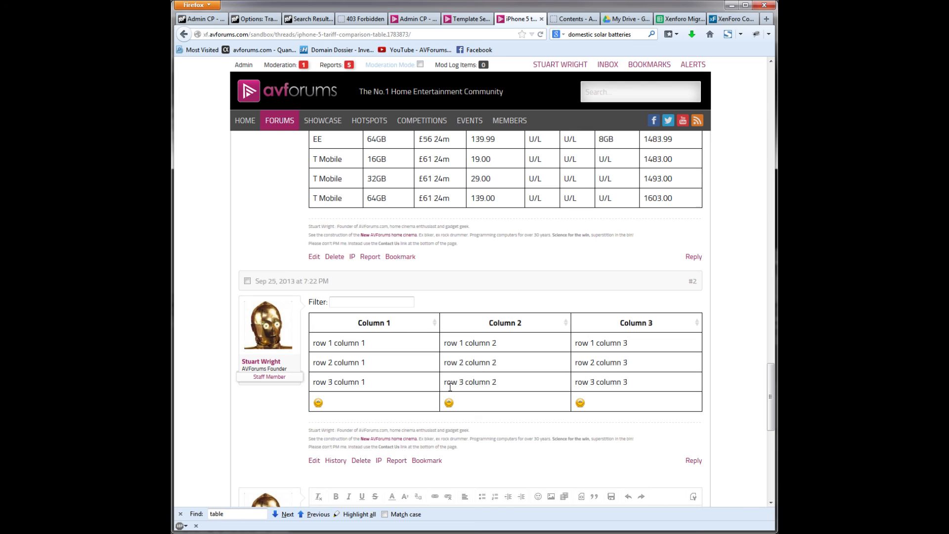
{"action": "mouse_move", "coordinate": [471, 403]}
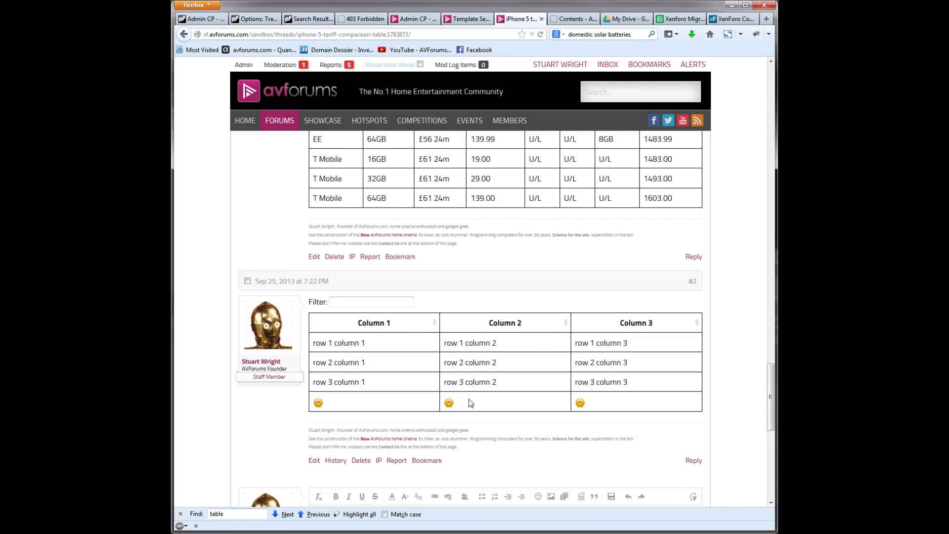
{"action": "mouse_move", "coordinate": [404, 395]}
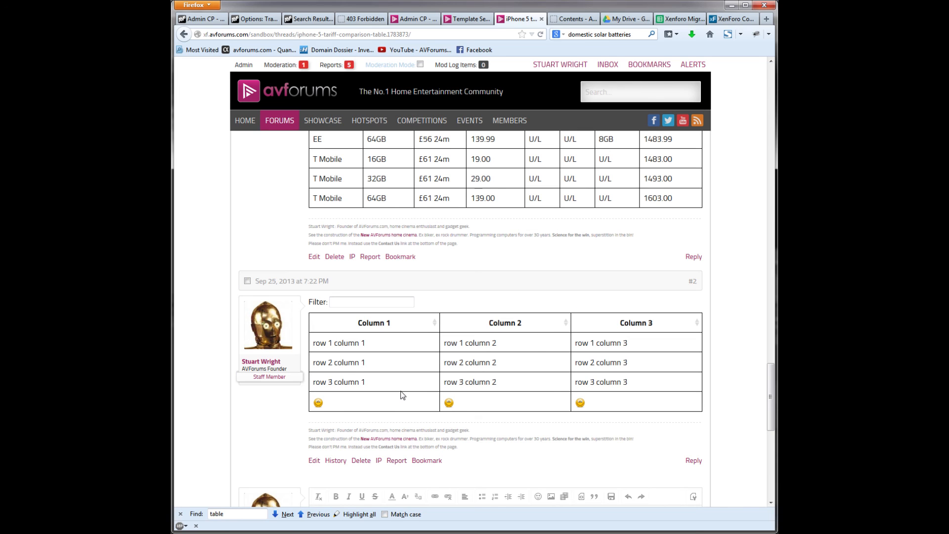
{"action": "mouse_move", "coordinate": [330, 471]}
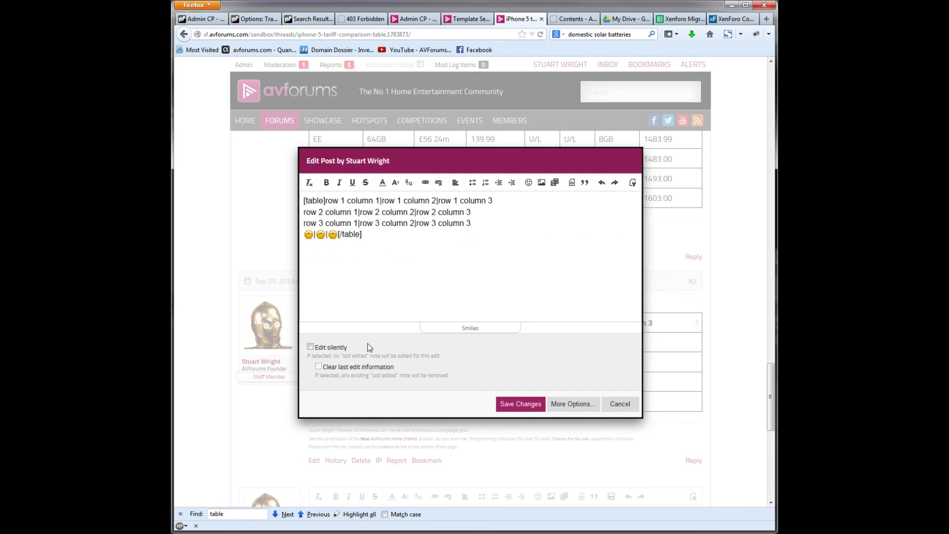
- Select the whole post, set its font size to 2 and save the smaller-text version
{"action": "key", "text": "ctrl+a"}
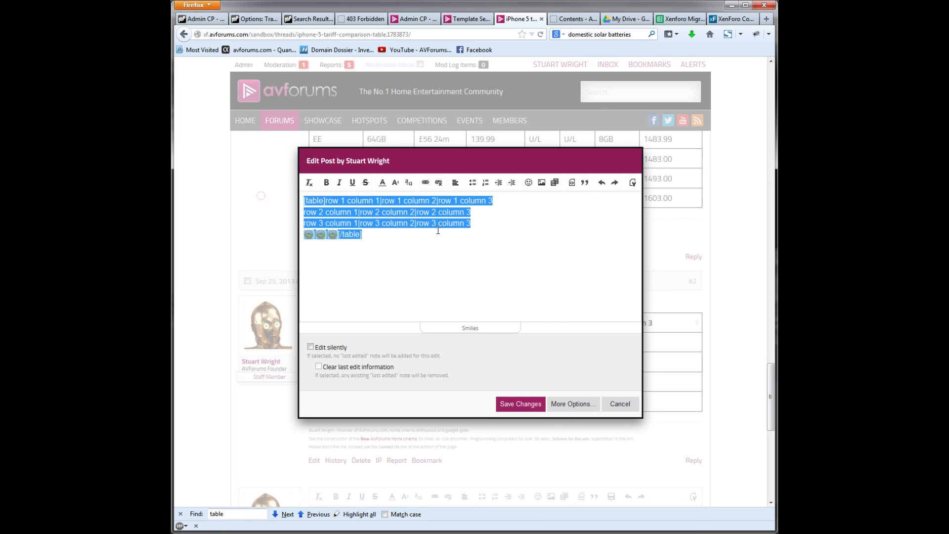
{"action": "left_click", "coordinate": [396, 182]}
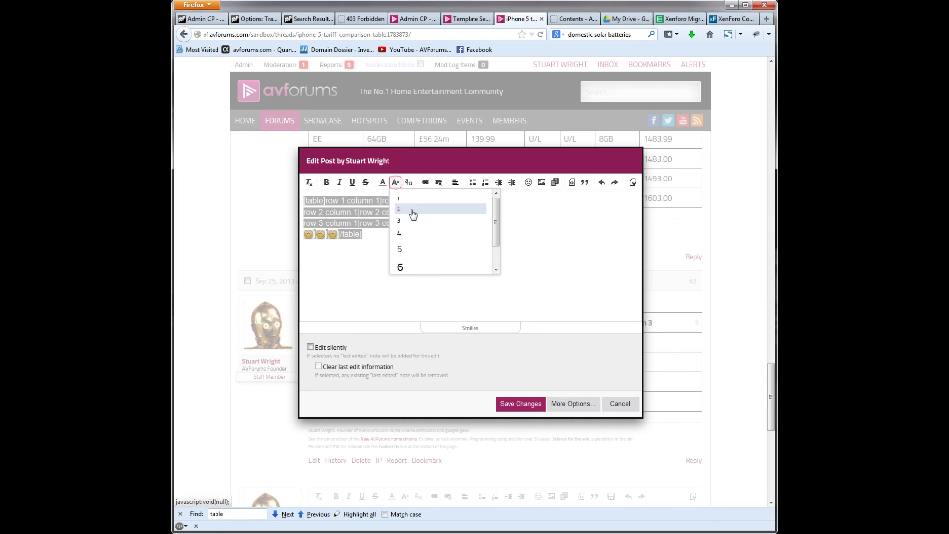
{"action": "left_click", "coordinate": [399, 209]}
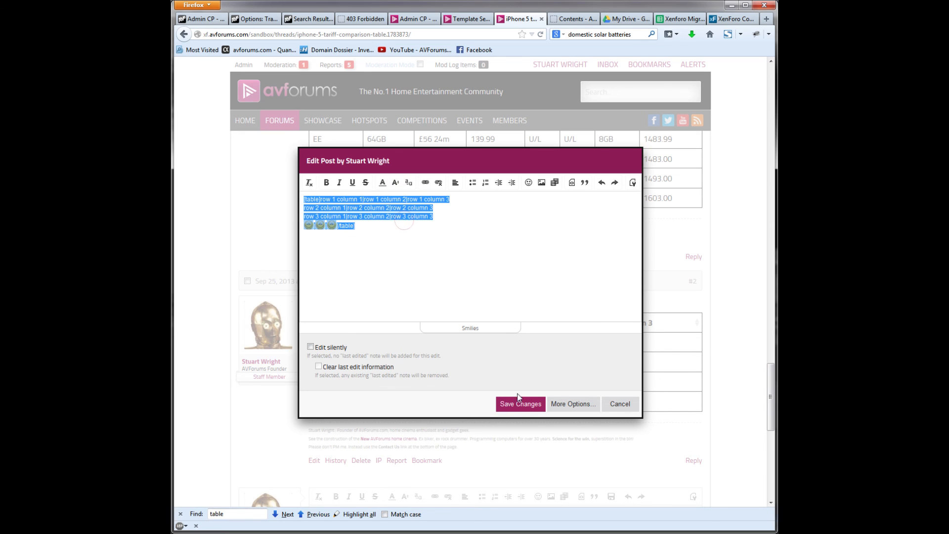
{"action": "left_click", "coordinate": [519, 404]}
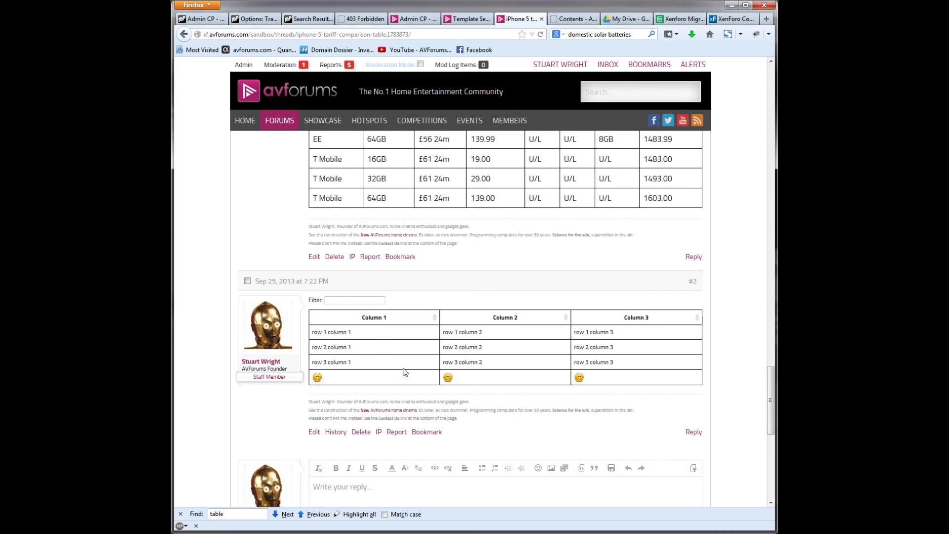